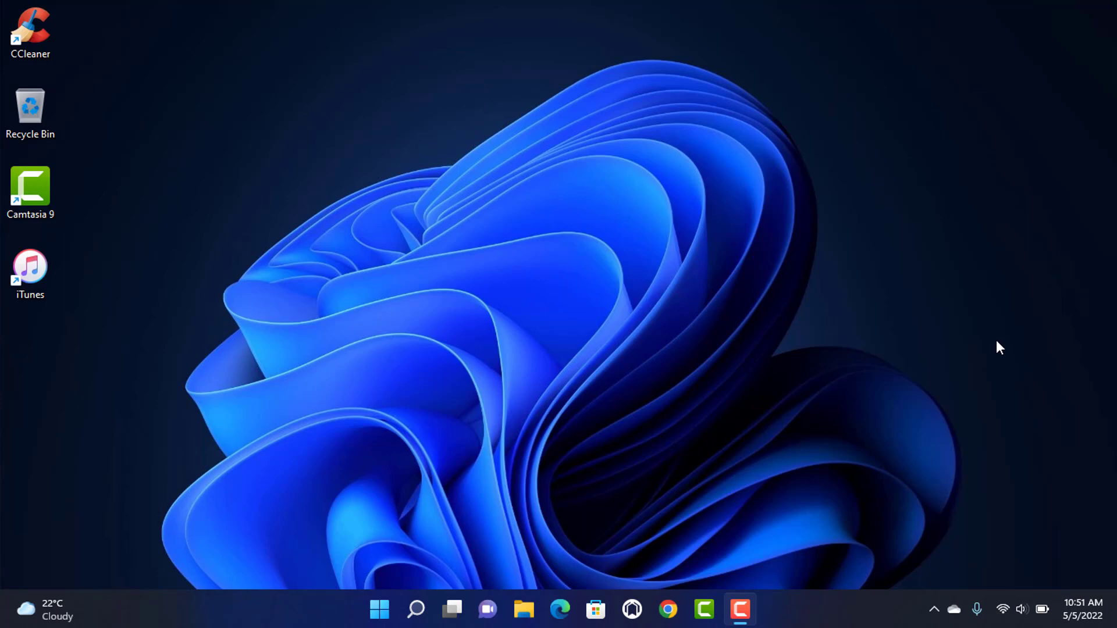
mouse_move(860, 516)
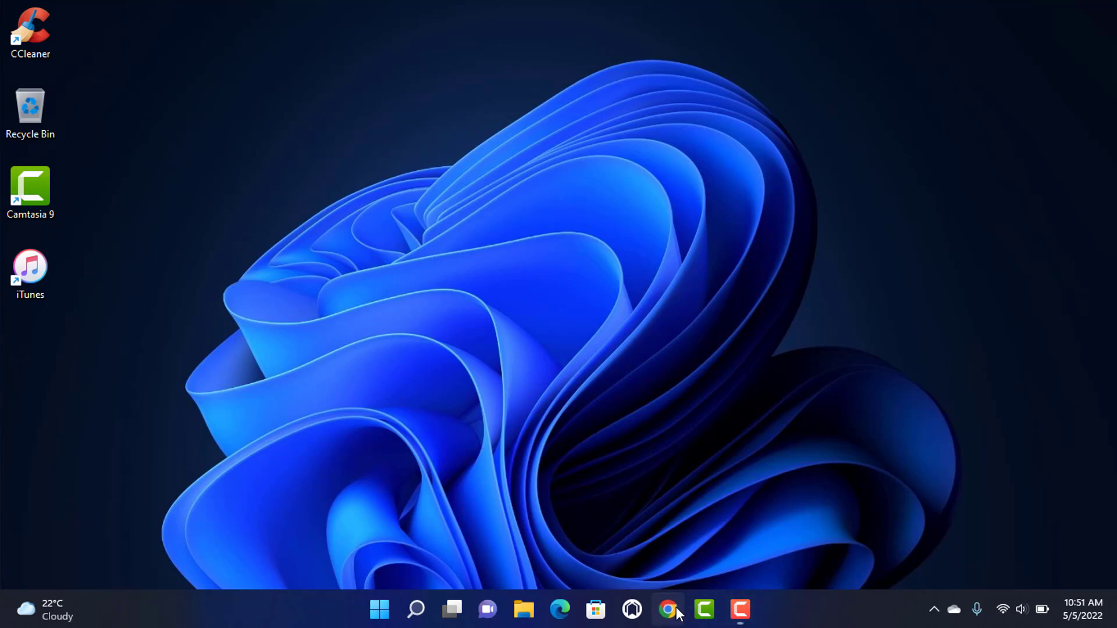
Step: Go to business.facebook.com/creatorstudio in Chrome to load the Creator Studio home page
left_click(667, 609)
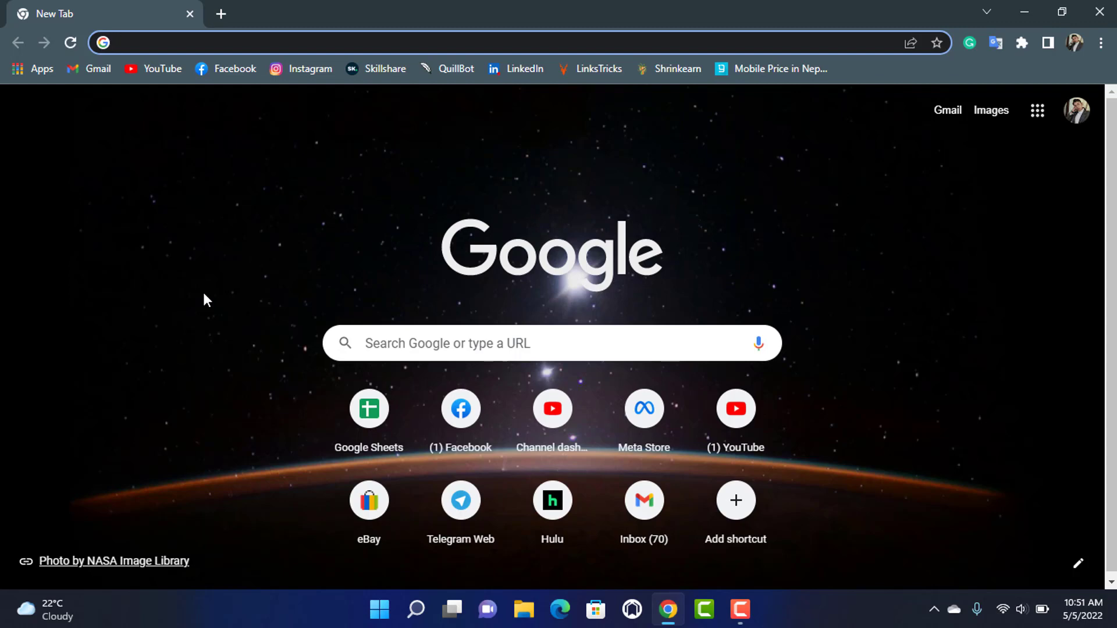
mouse_move(232, 35)
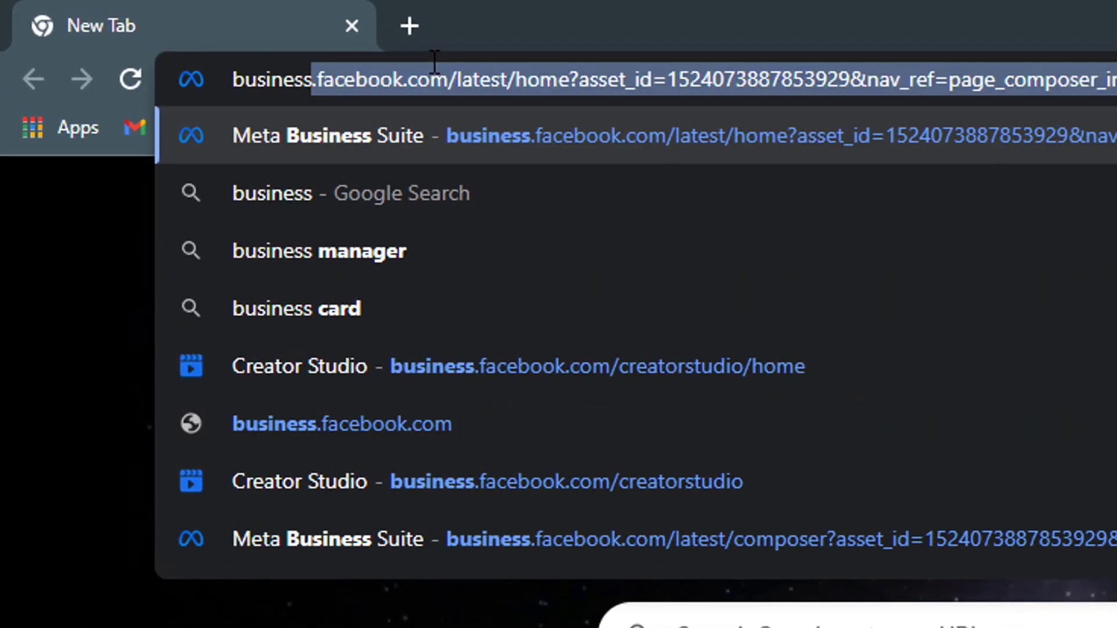
type("business.facebook.com/creatorstdu")
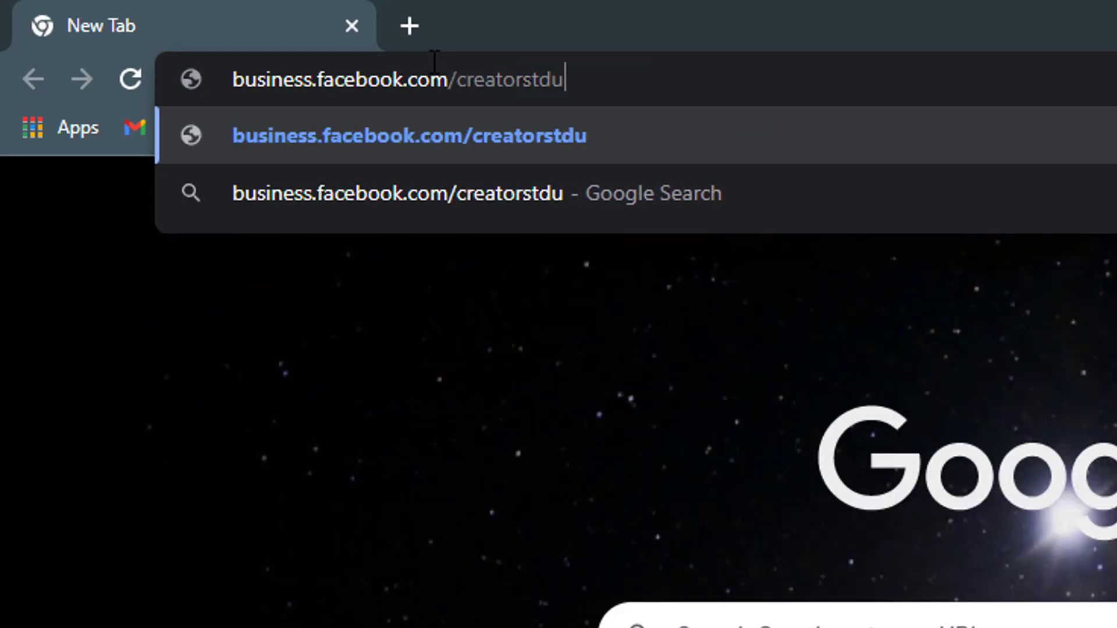
type("io/home")
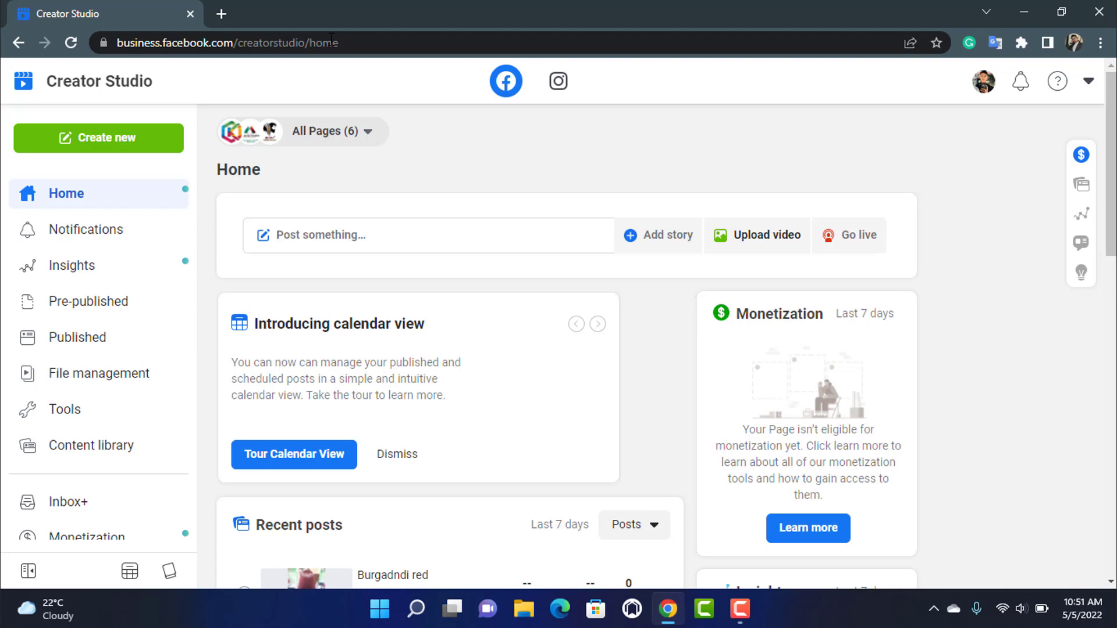
left_click(598, 323)
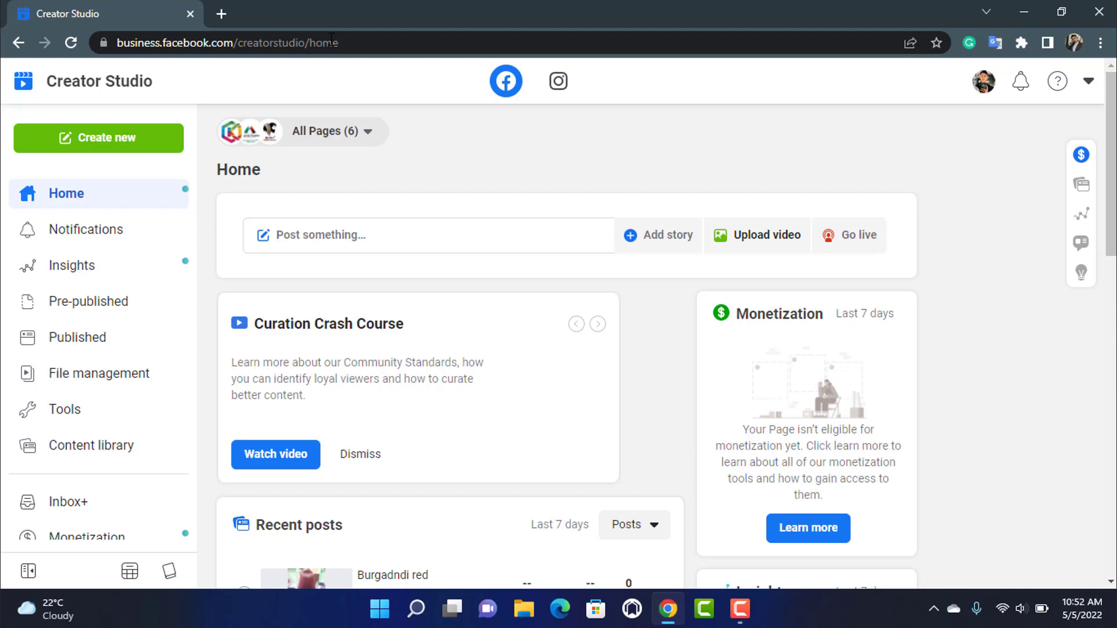
left_click(598, 324)
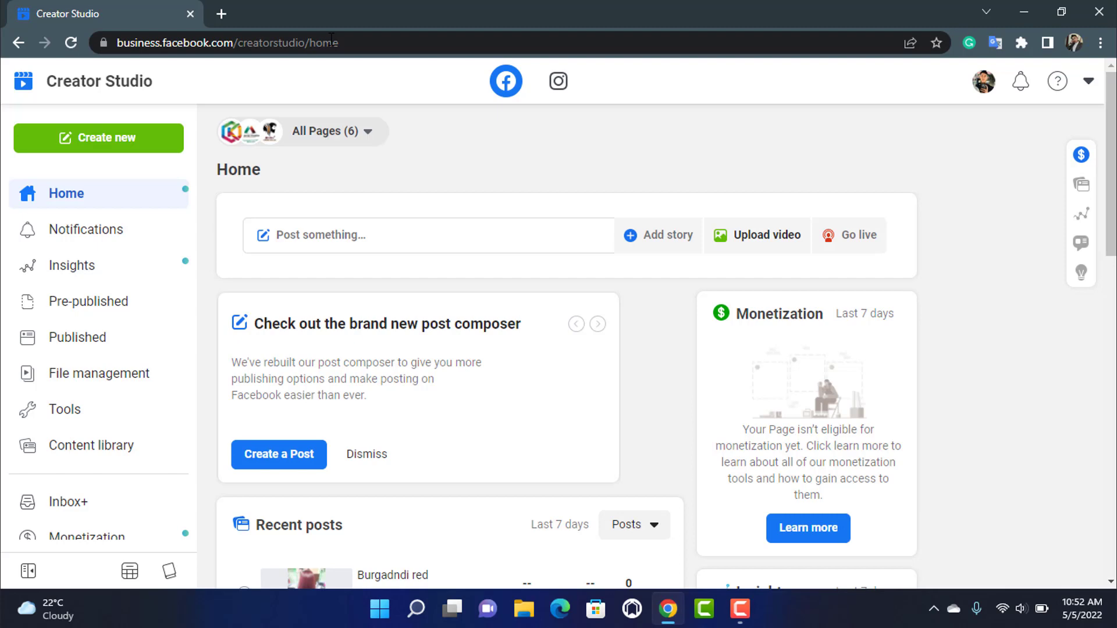
left_click(597, 325)
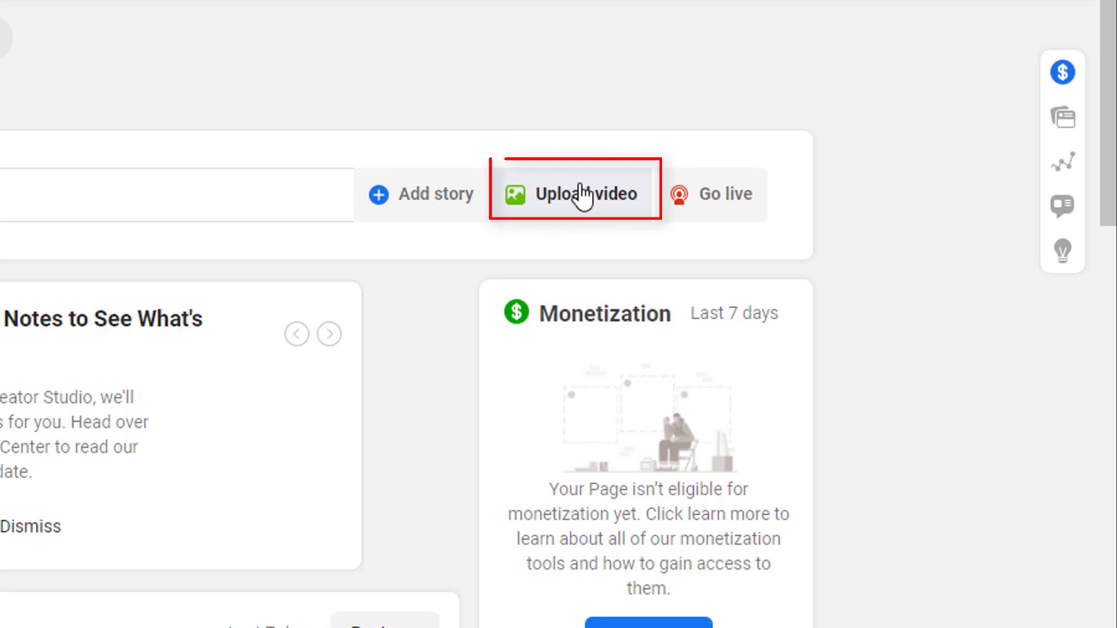
mouse_move(505, 226)
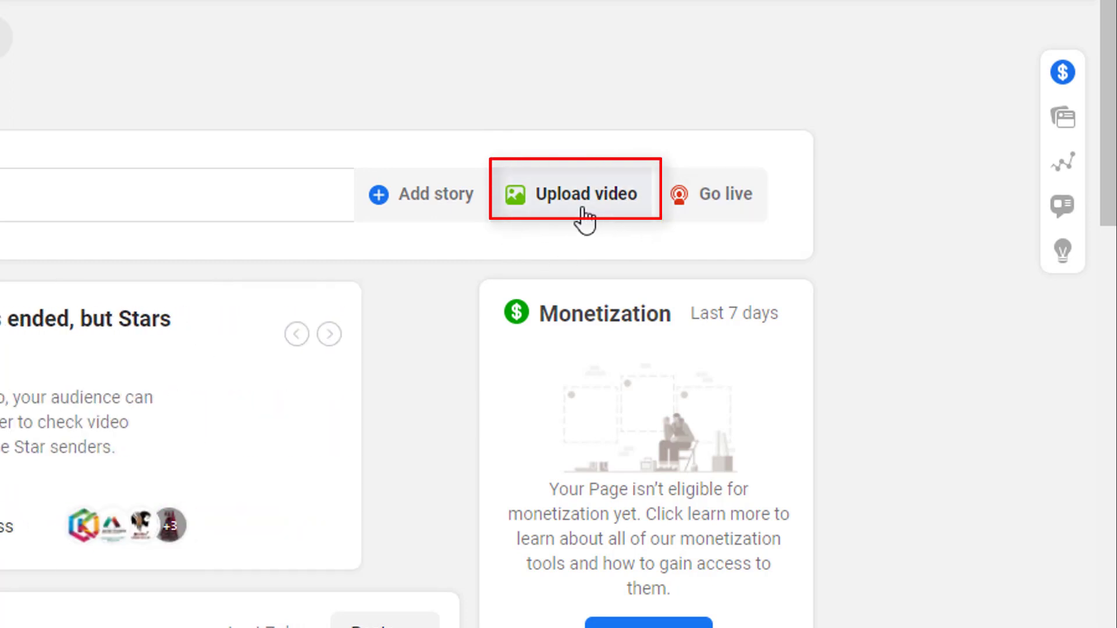
Step: Start a single-video upload using today's downloaded MP4 file
left_click(575, 194)
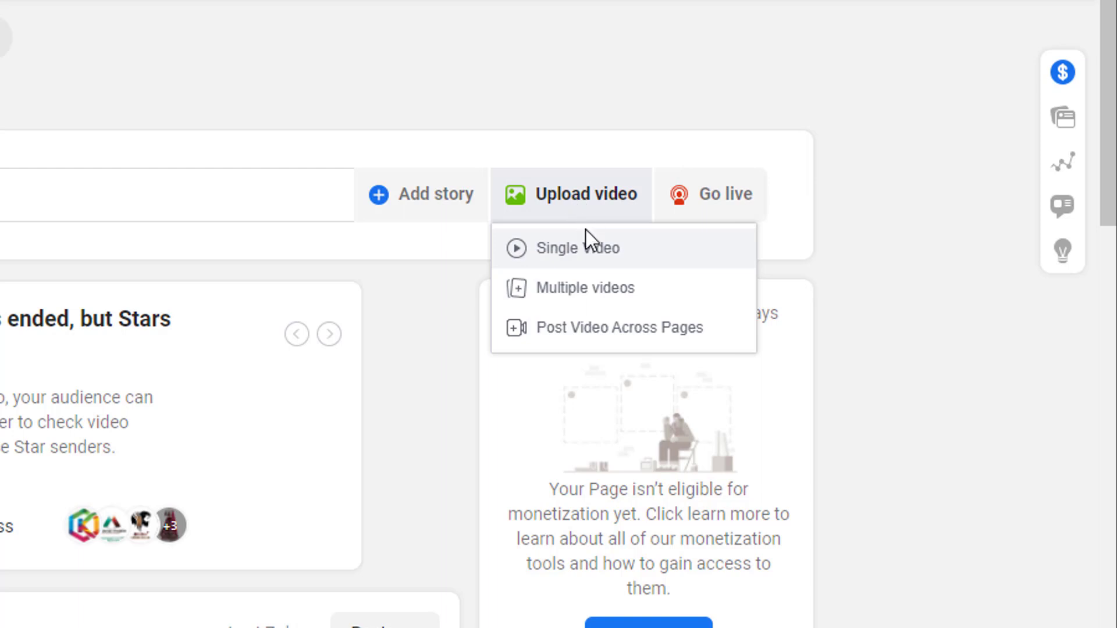
mouse_move(605, 327)
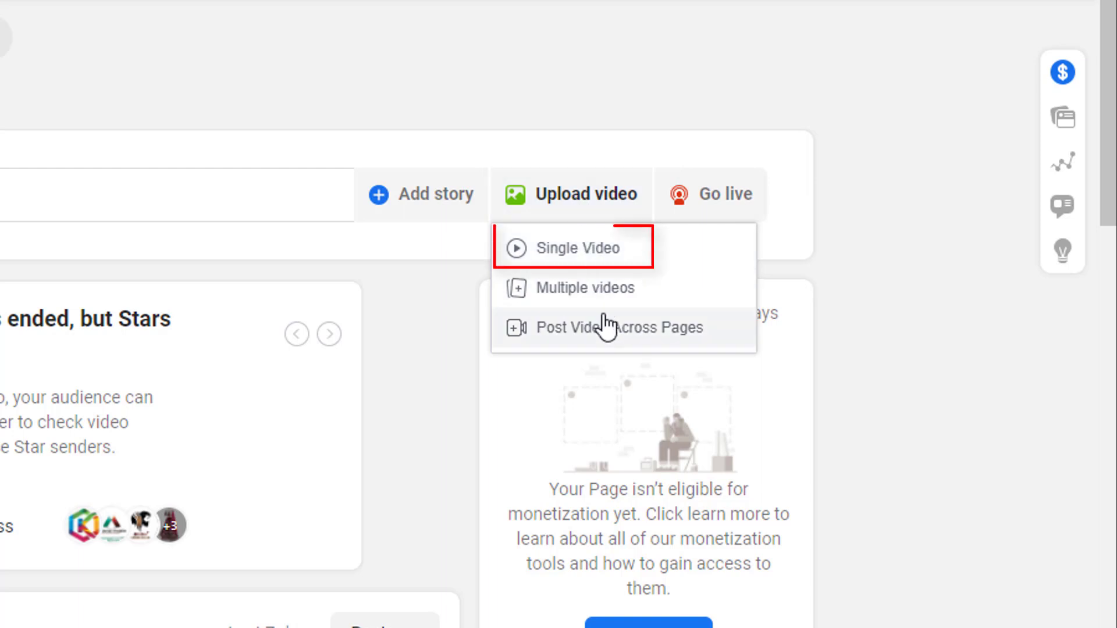
mouse_move(606, 248)
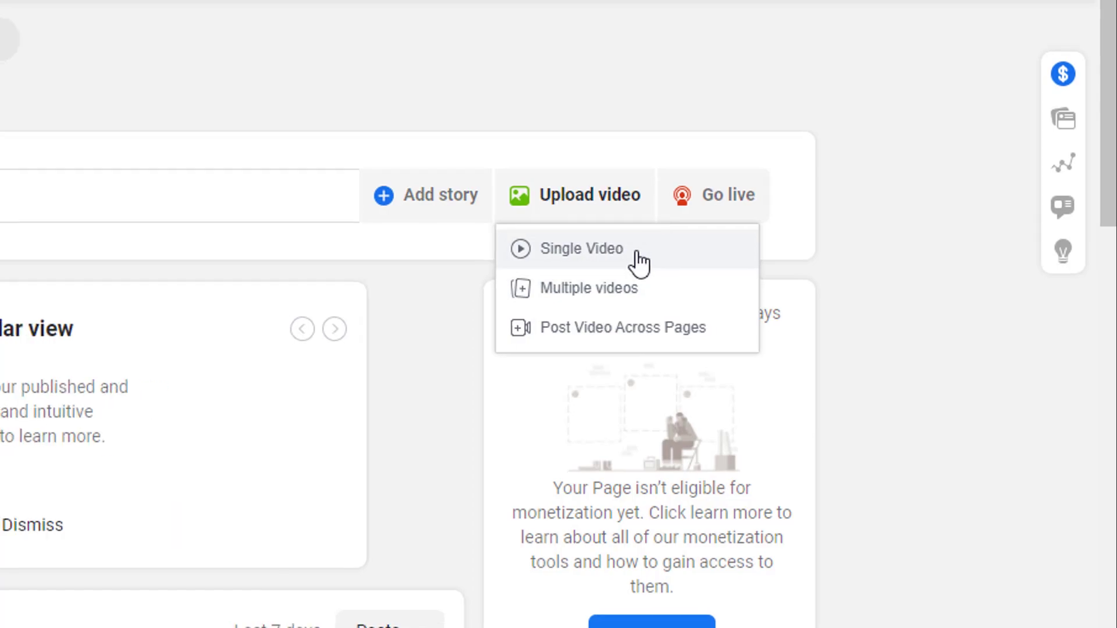
left_click(581, 249)
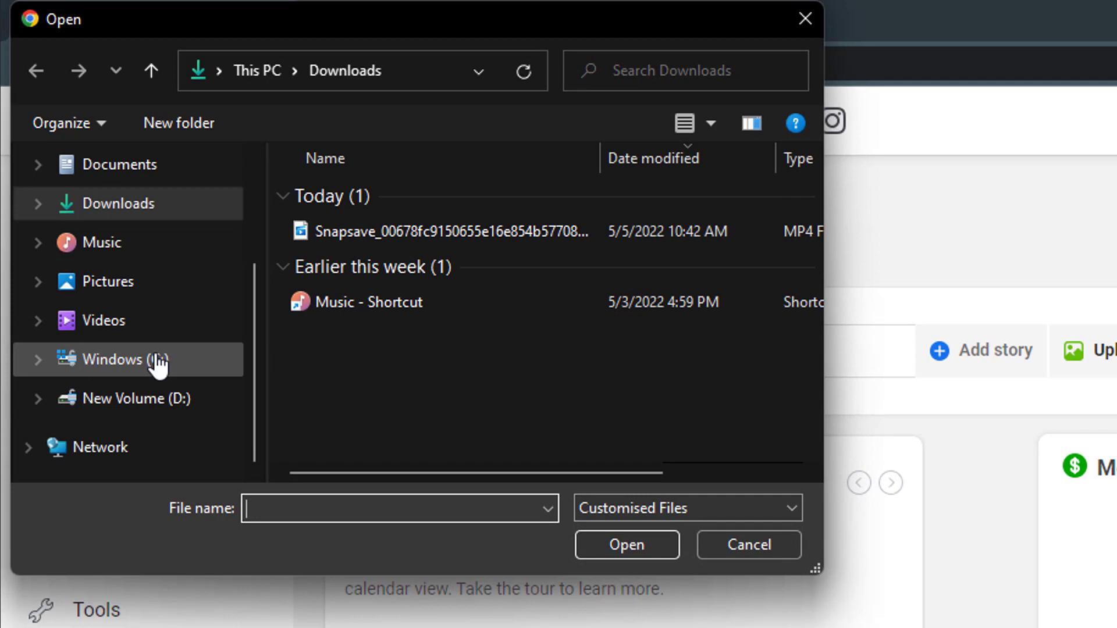
left_click(448, 231)
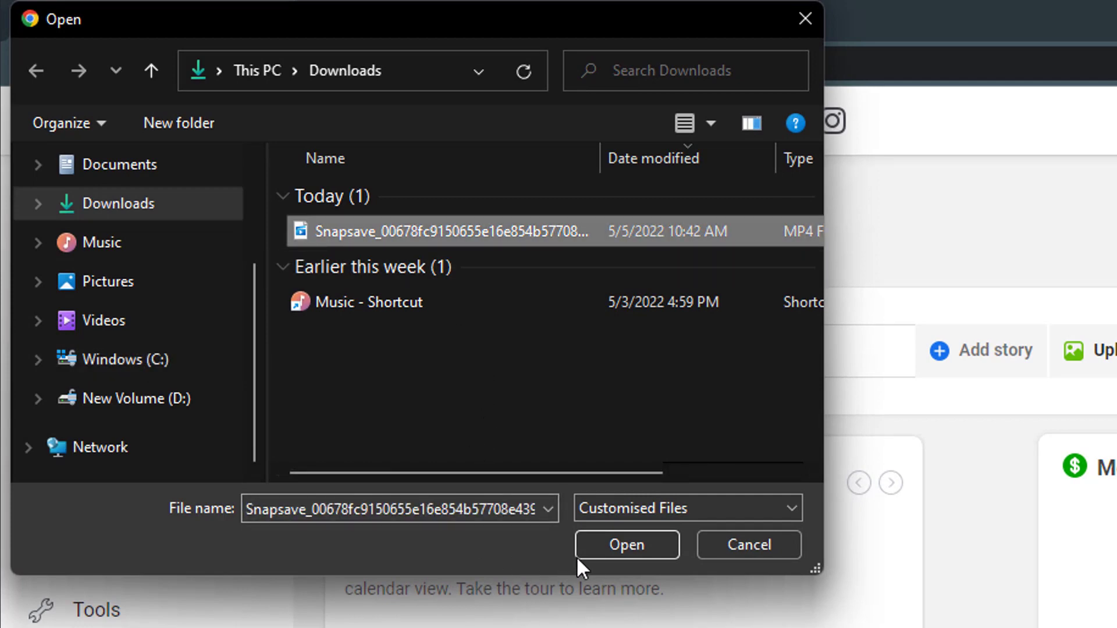
left_click(626, 545)
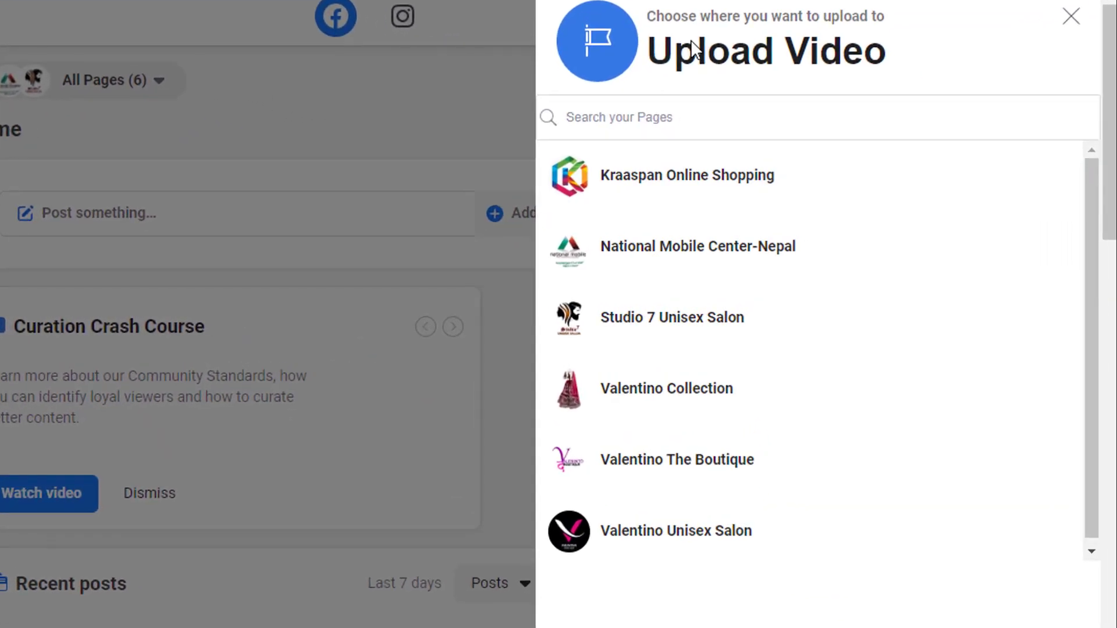
mouse_move(825, 66)
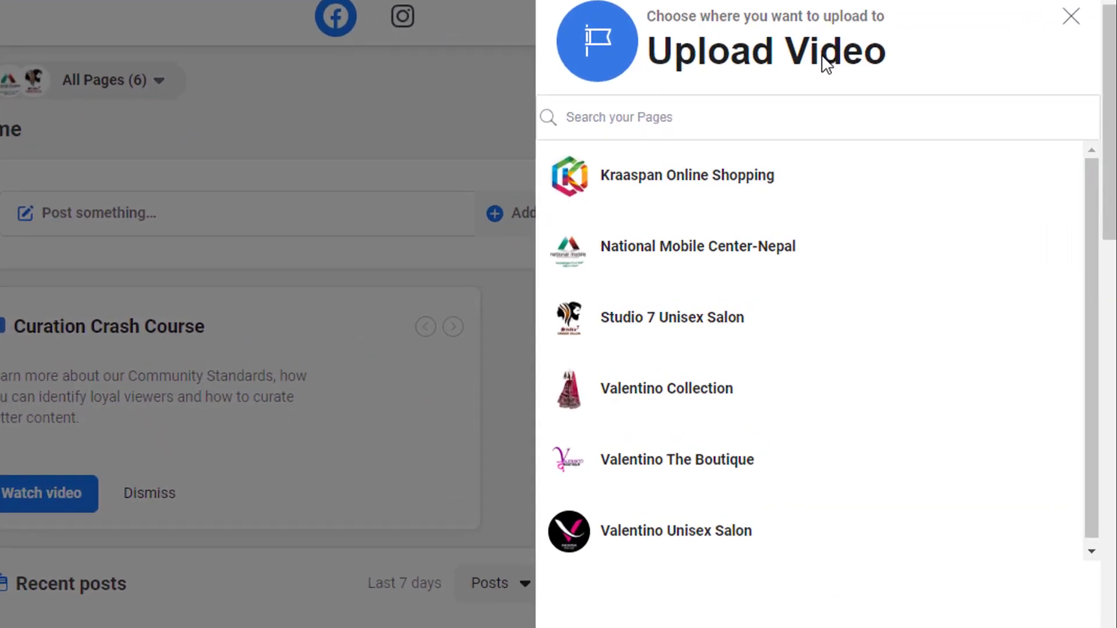
mouse_move(711, 363)
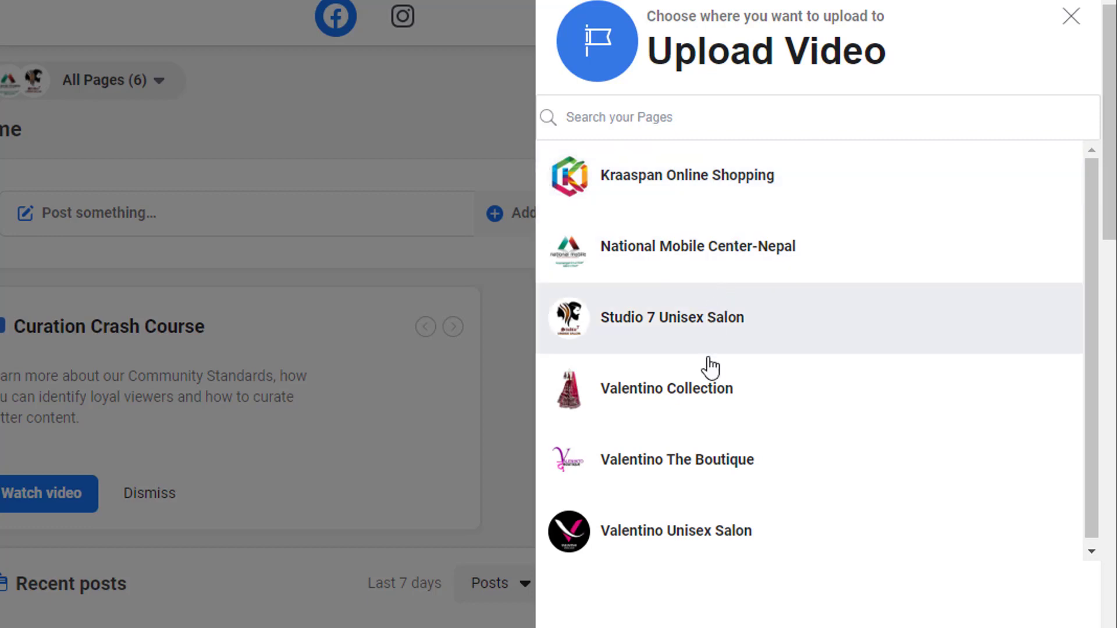
mouse_move(733, 346)
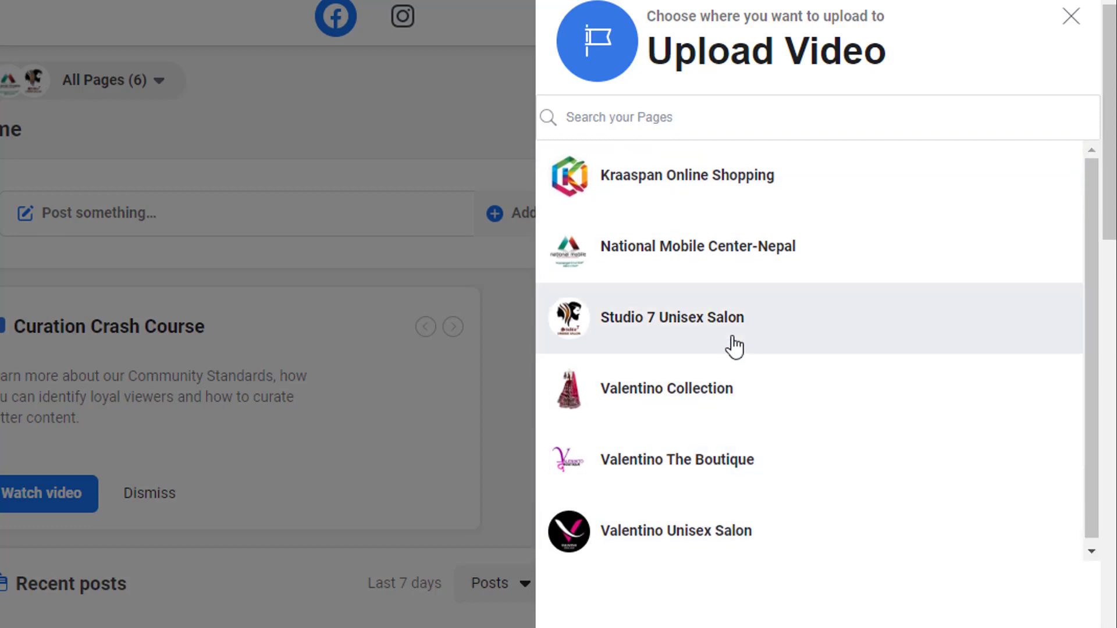
mouse_move(733, 206)
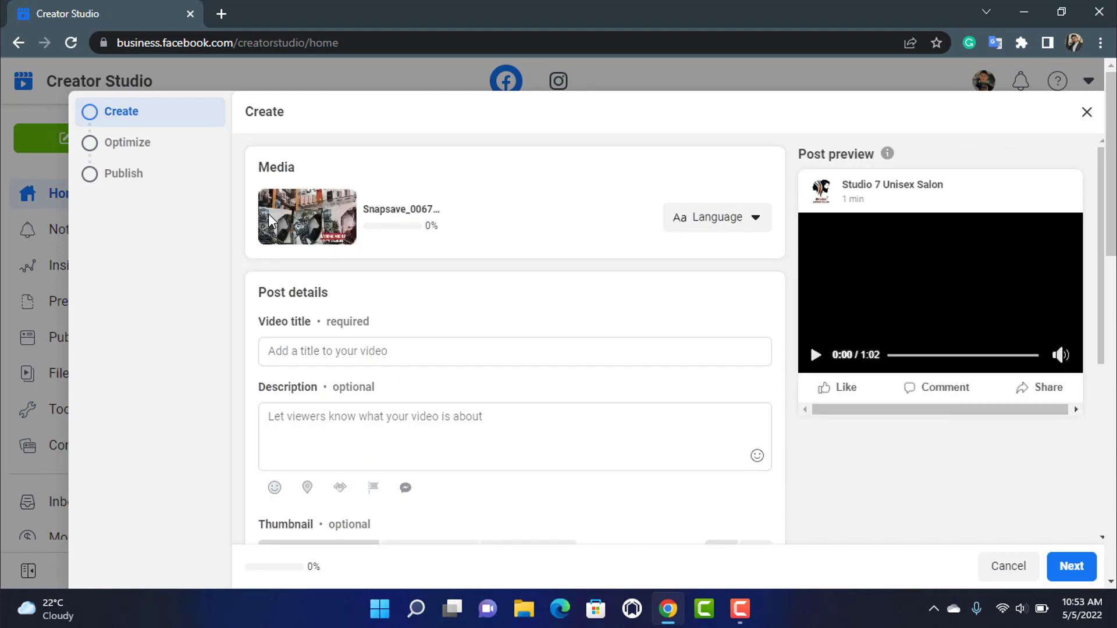
mouse_move(390, 301)
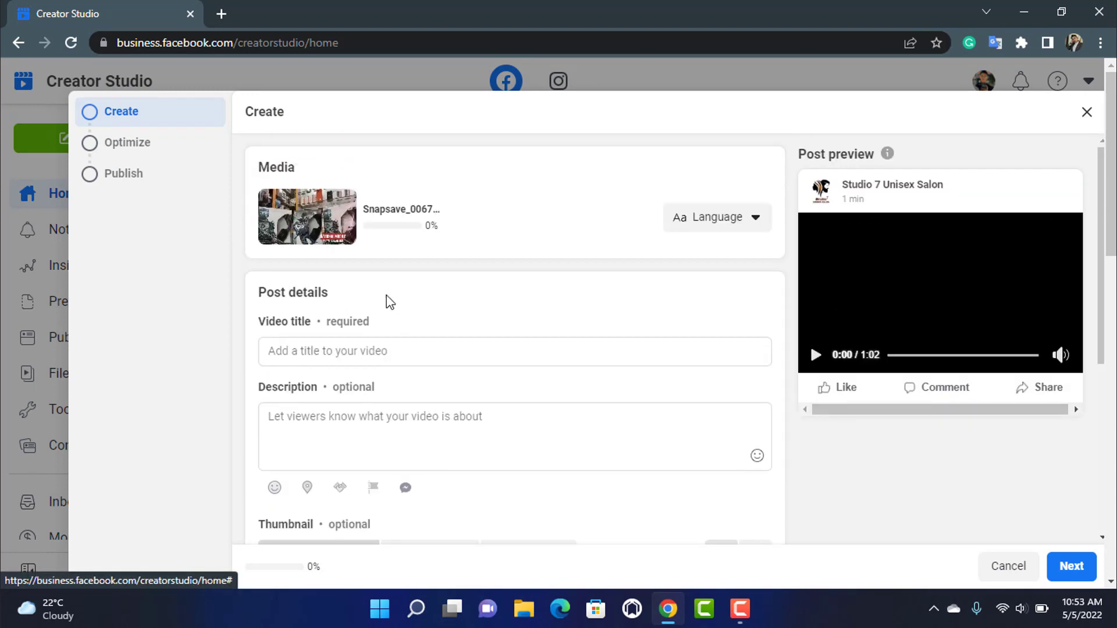
Step: Enter title '123 Example' and description 'Description', review thumbnails, and continue to Optimize
scroll("down", 3)
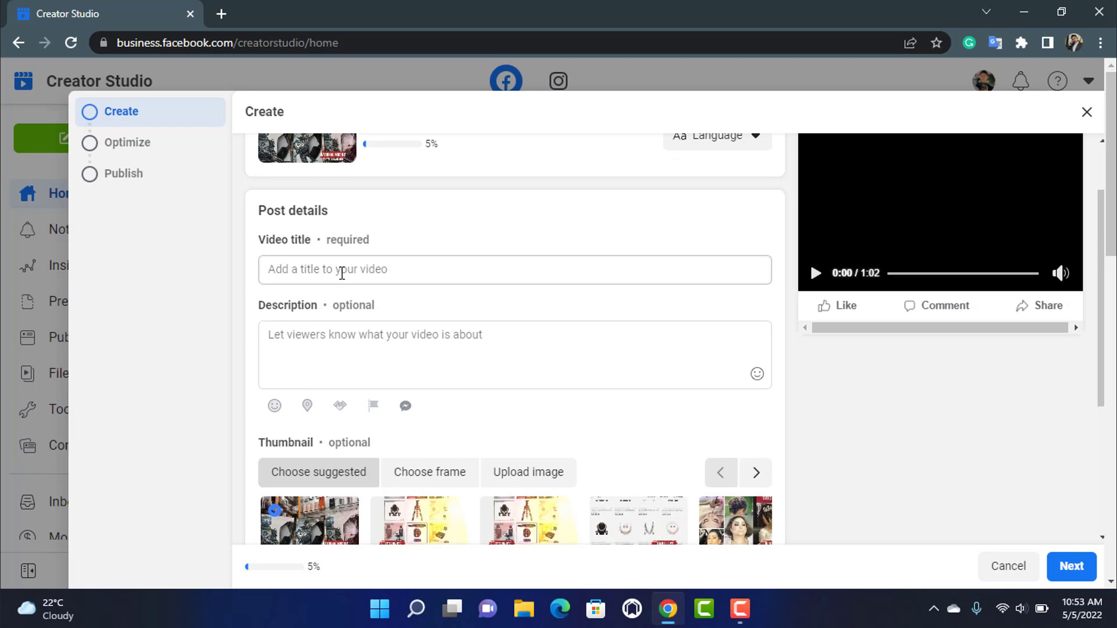
type("12")
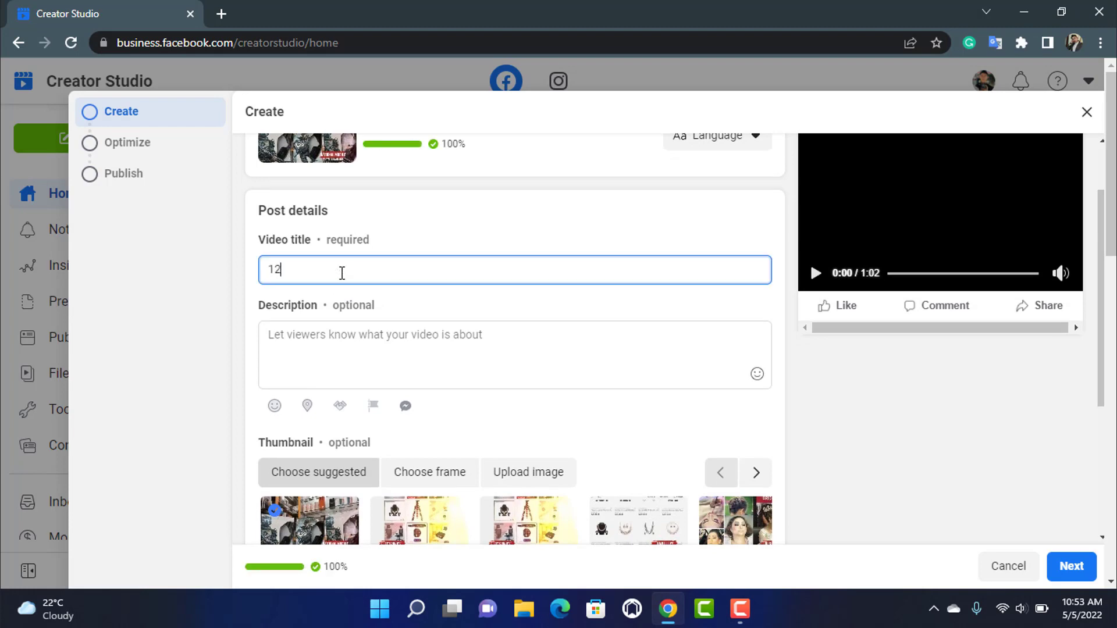
type("3 Exampl")
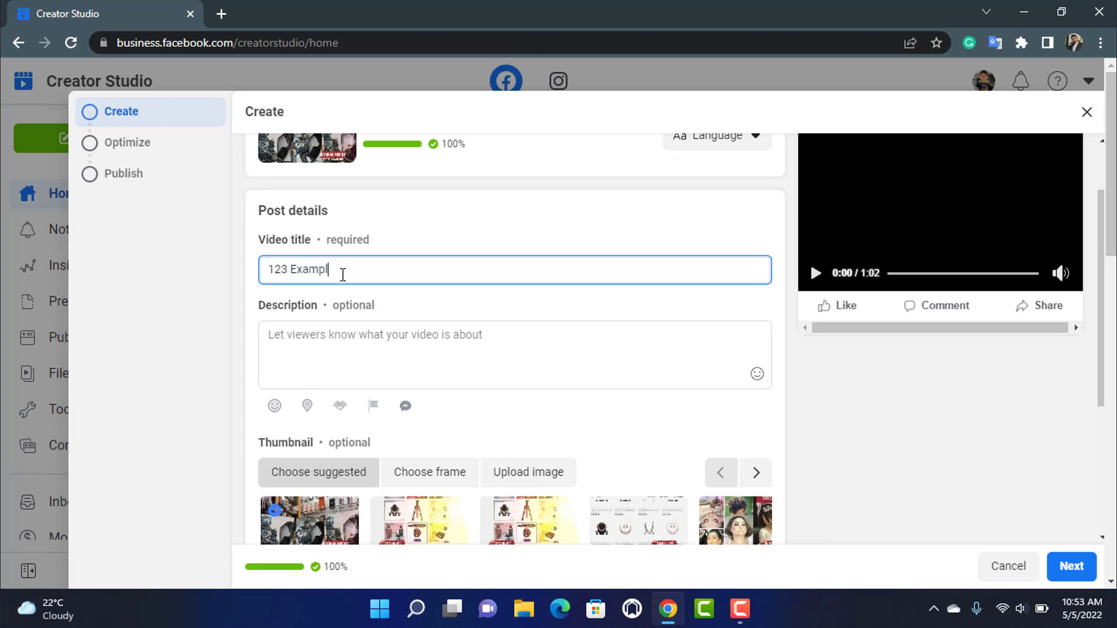
scroll("down", 3)
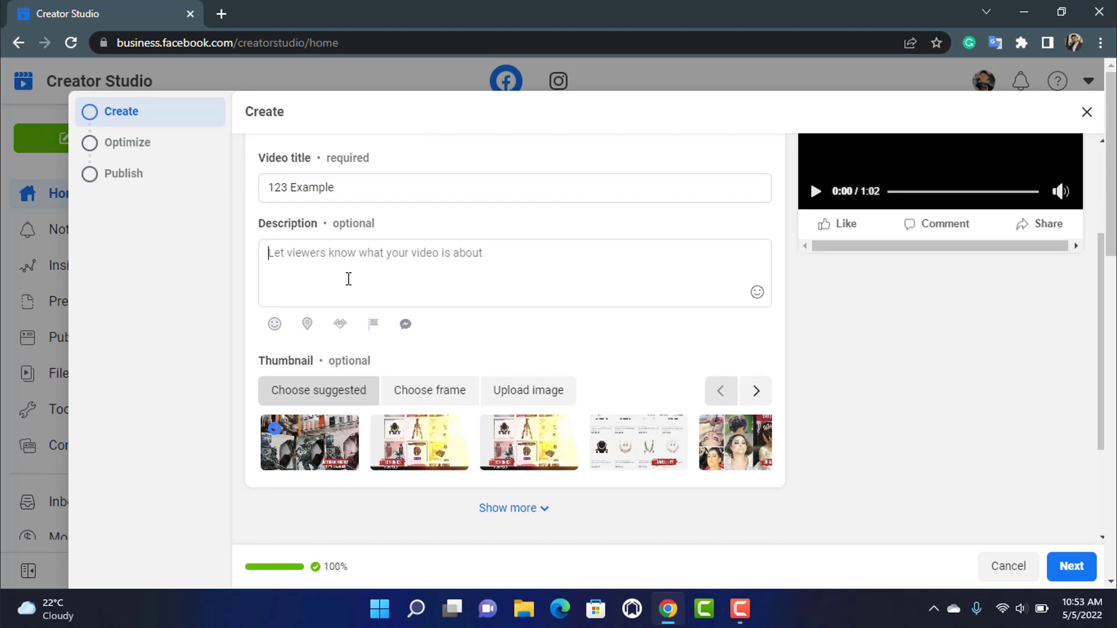
type("Description")
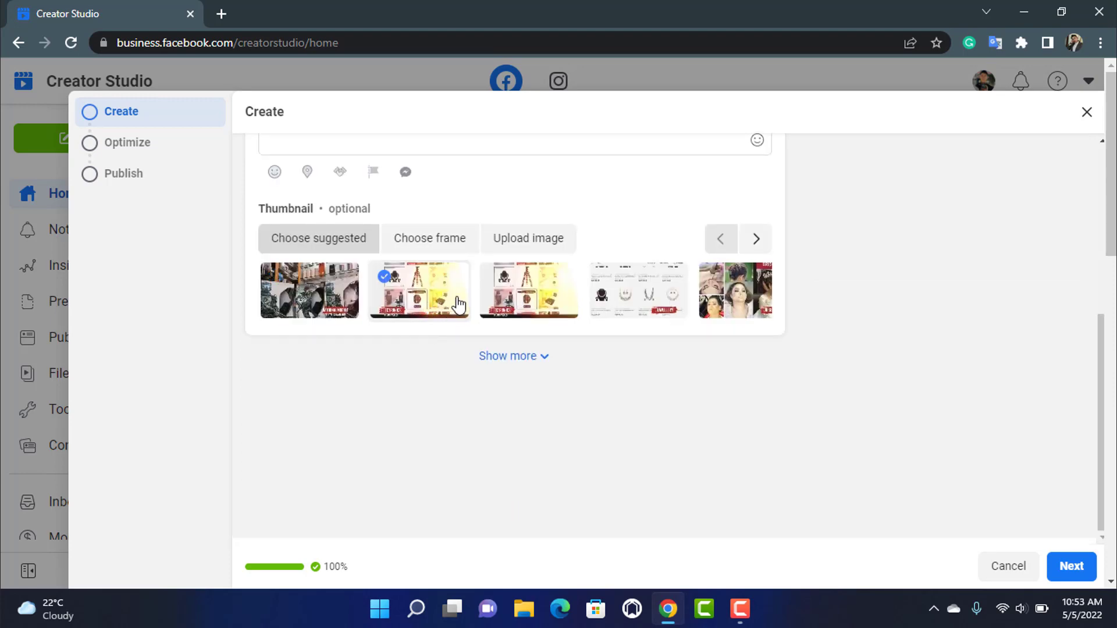
left_click(734, 289)
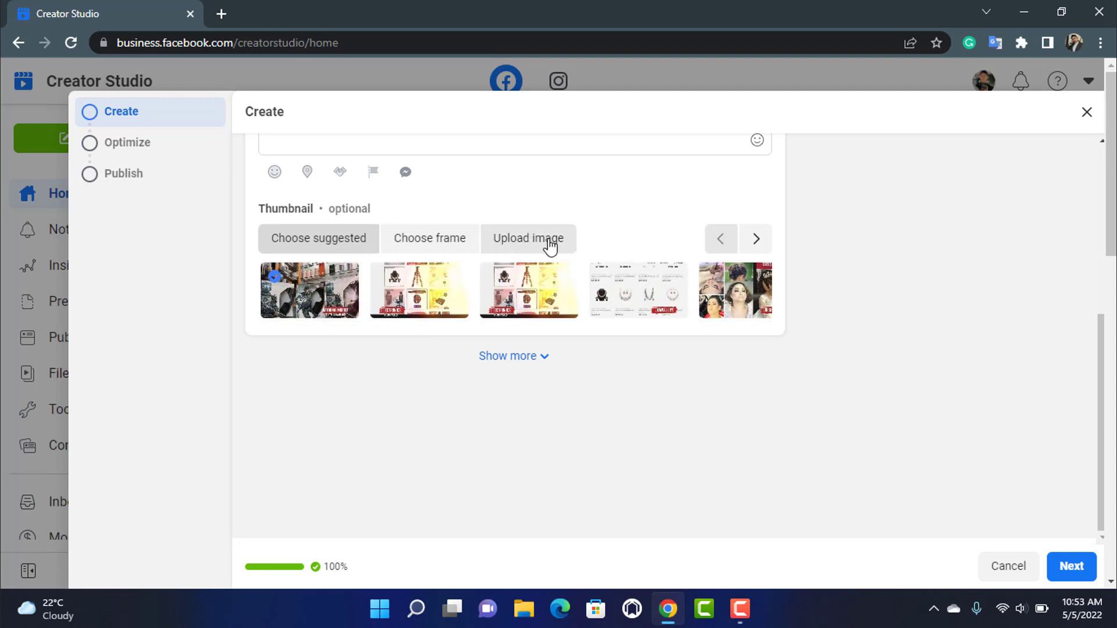
mouse_move(541, 363)
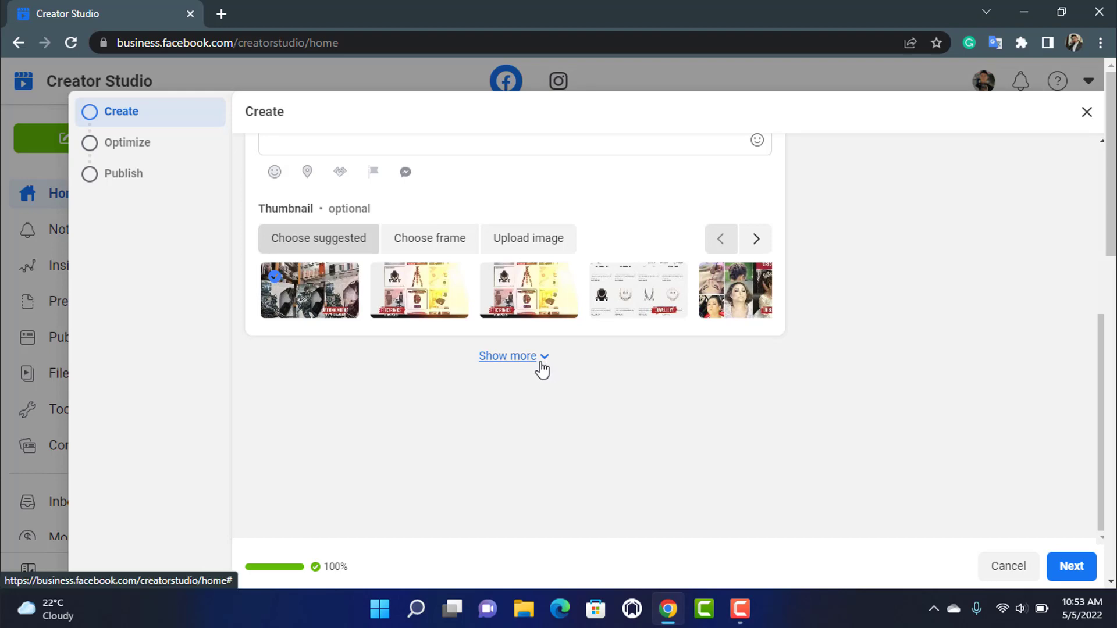
scroll("up", 3)
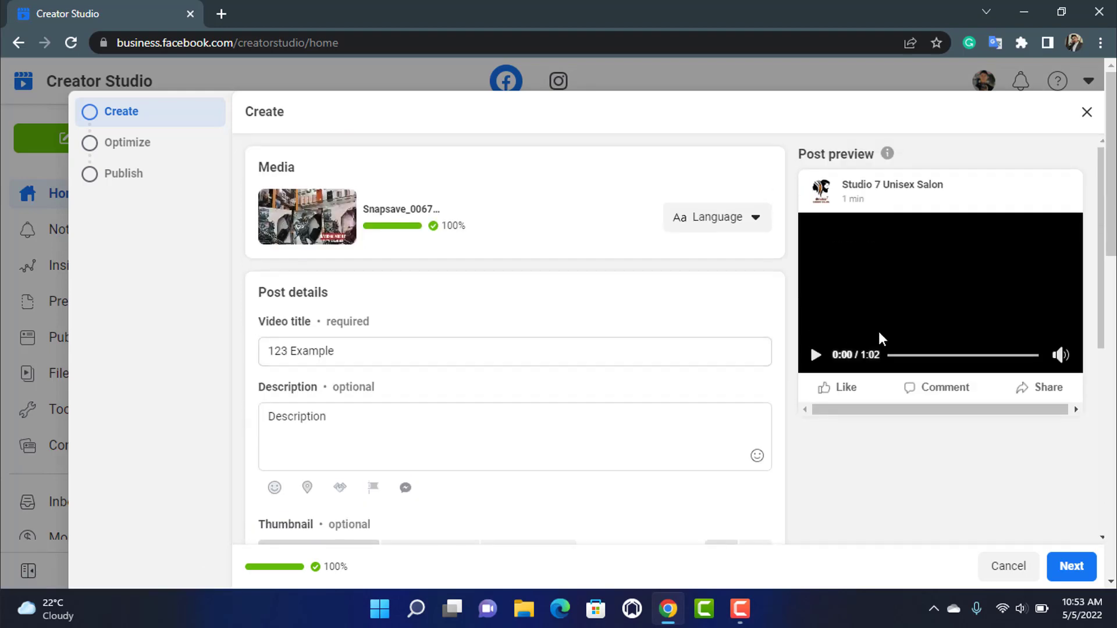
mouse_move(1035, 496)
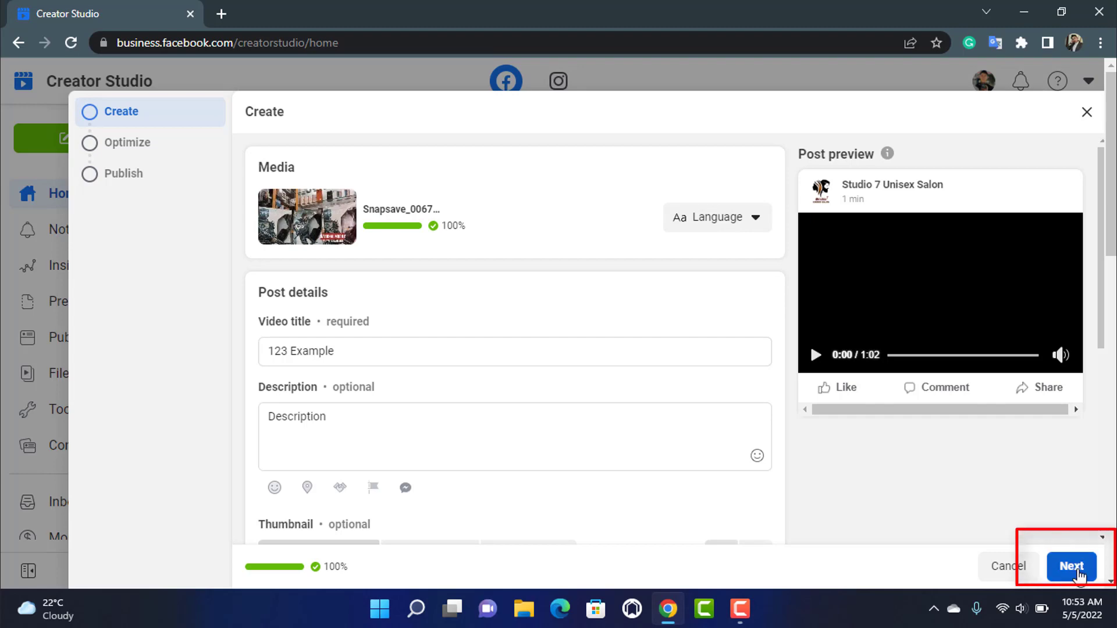
left_click(1070, 566)
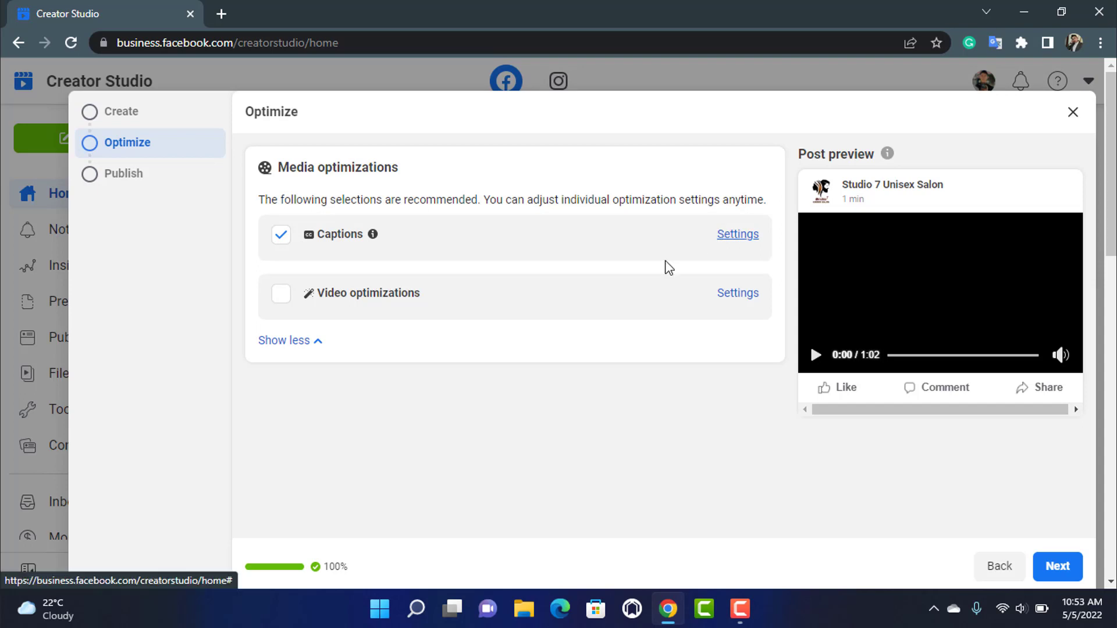
mouse_move(646, 289)
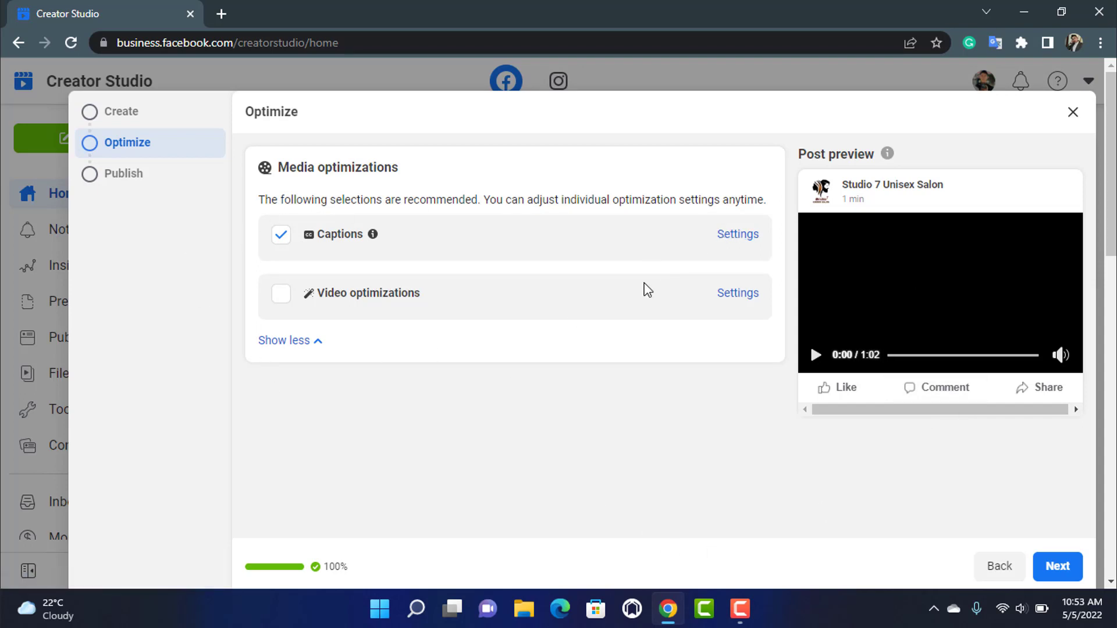
Step: Skip the Optimize step to reach the Publish step's publishing options
left_click(1057, 566)
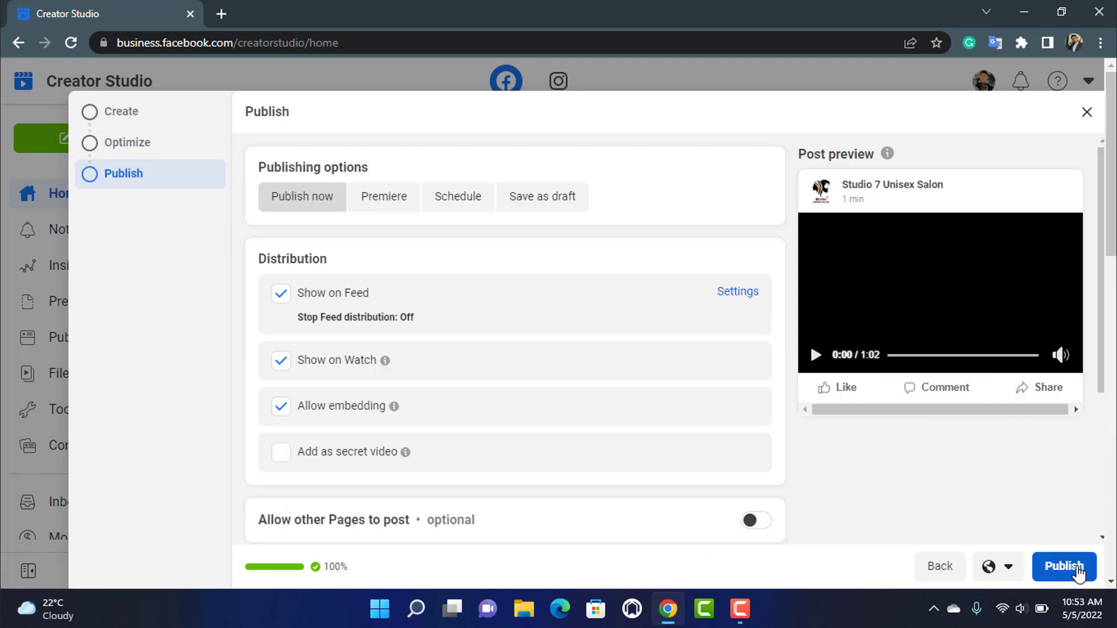
mouse_move(389, 314)
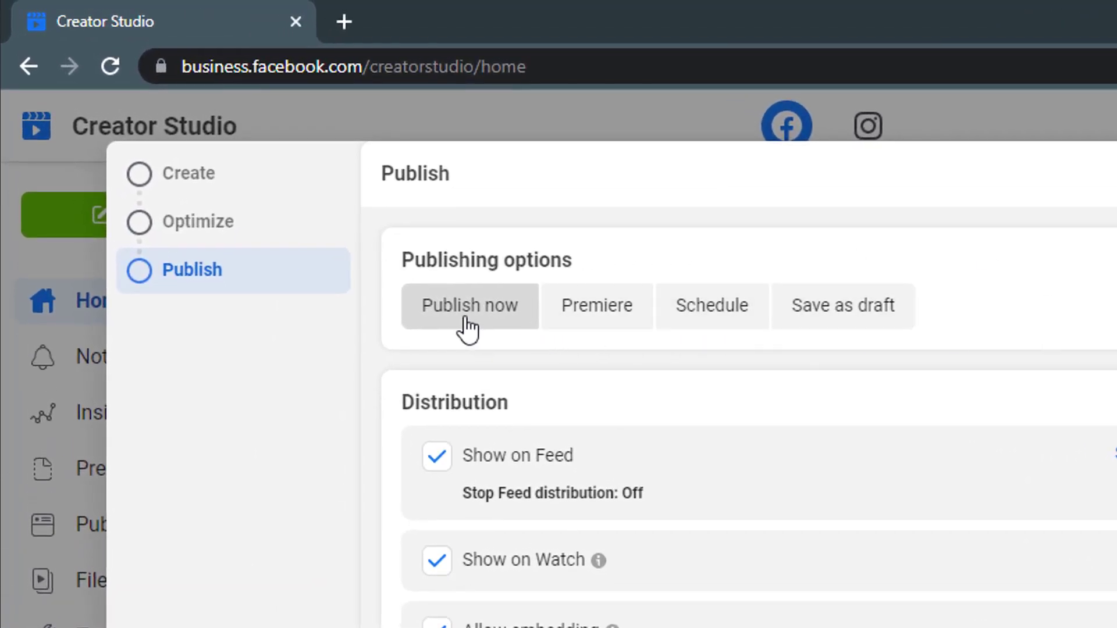
mouse_move(597, 306)
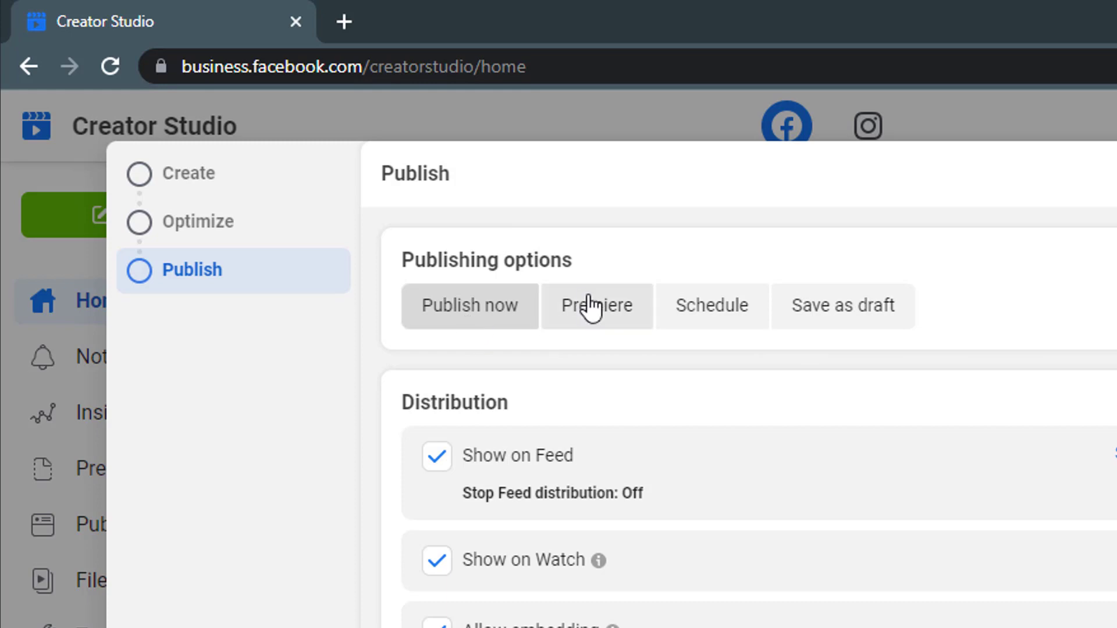
mouse_move(790, 361)
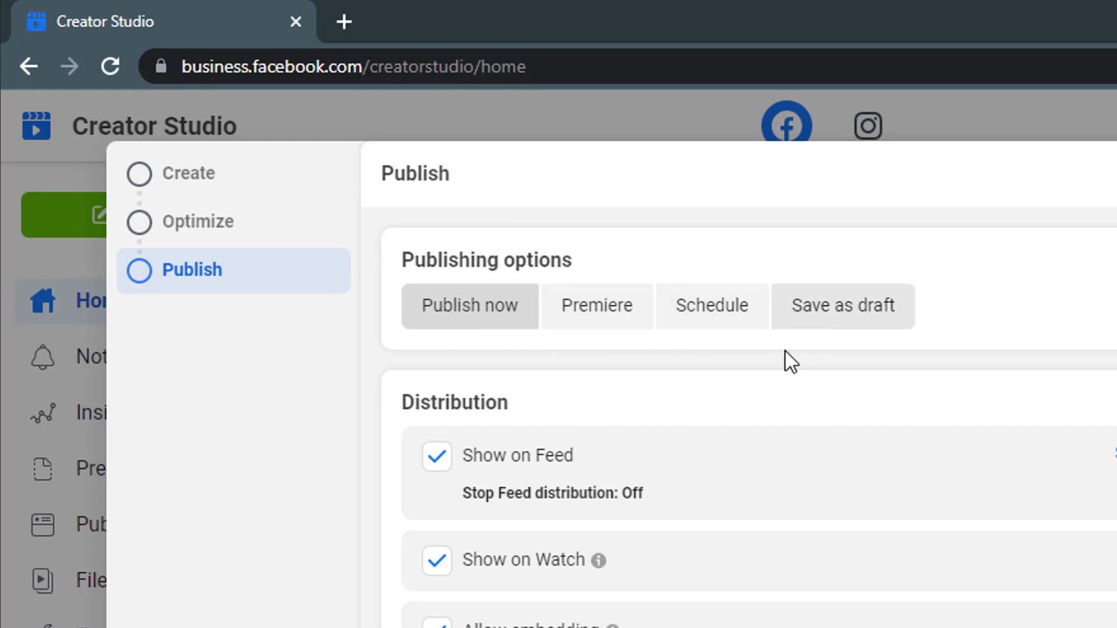
left_click(597, 305)
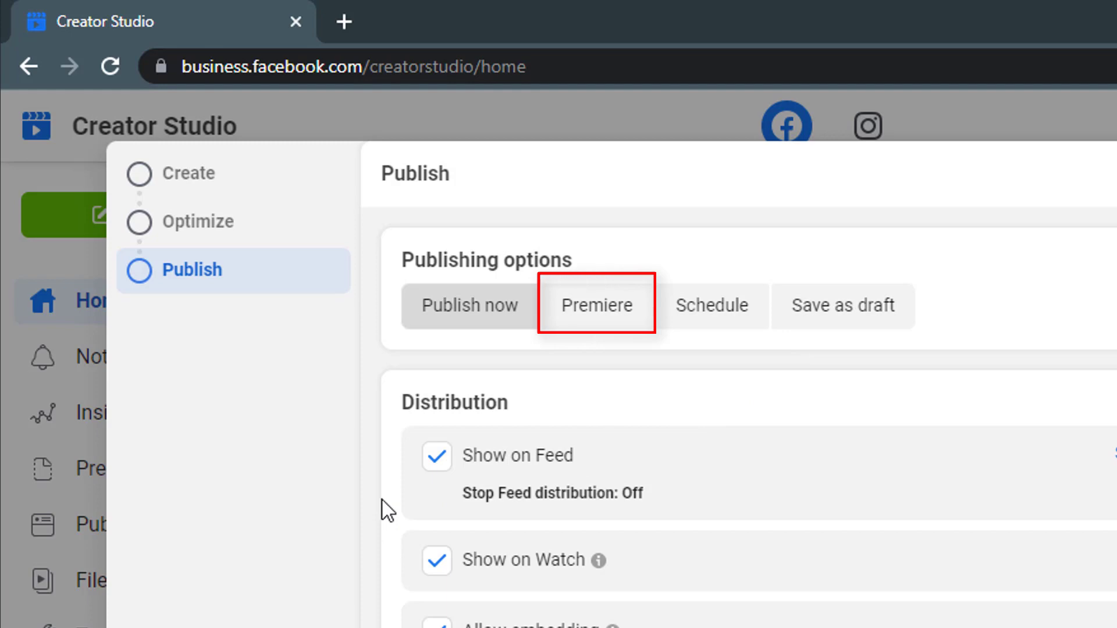
mouse_move(595, 339)
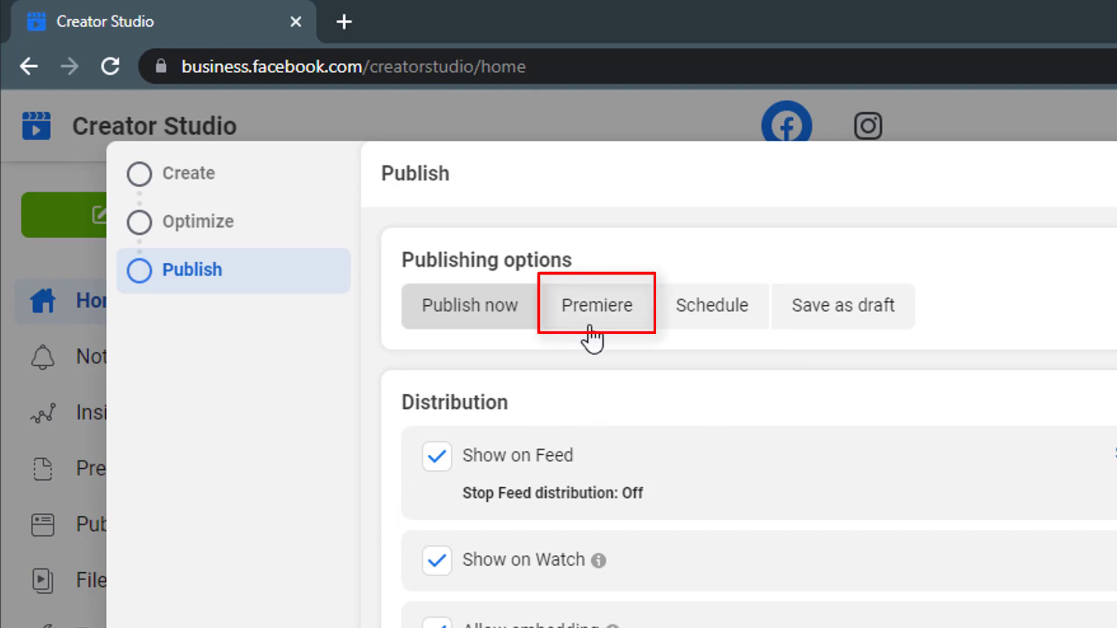
Step: Choose Premiere with date May 5, 2022, start time 01:53 PM, and an online event
left_click(597, 305)
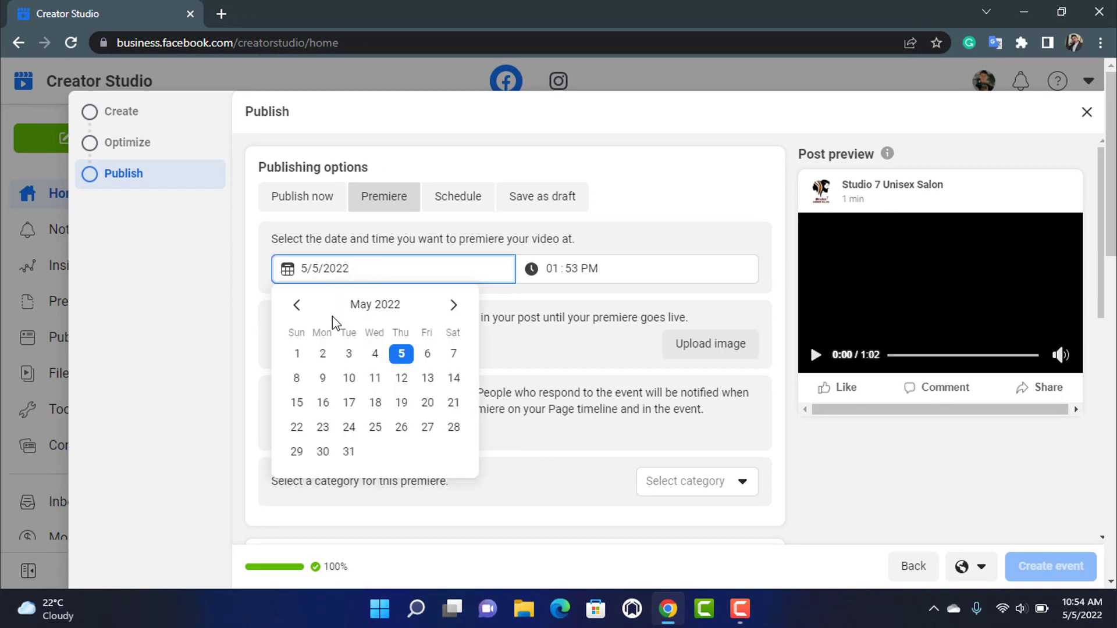
left_click(400, 353)
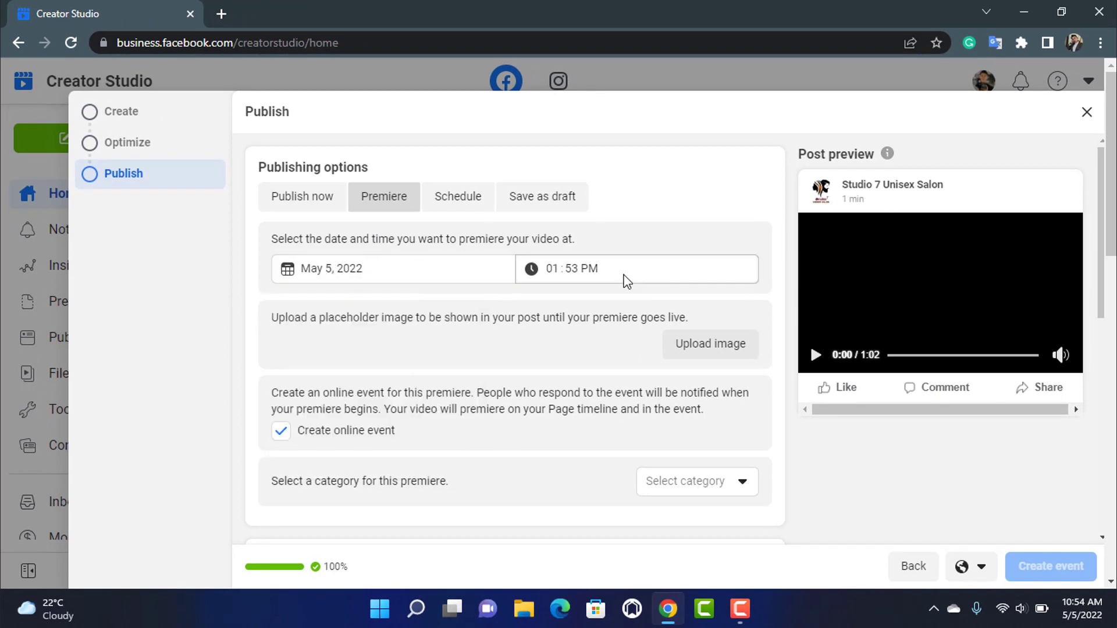
left_click(575, 268)
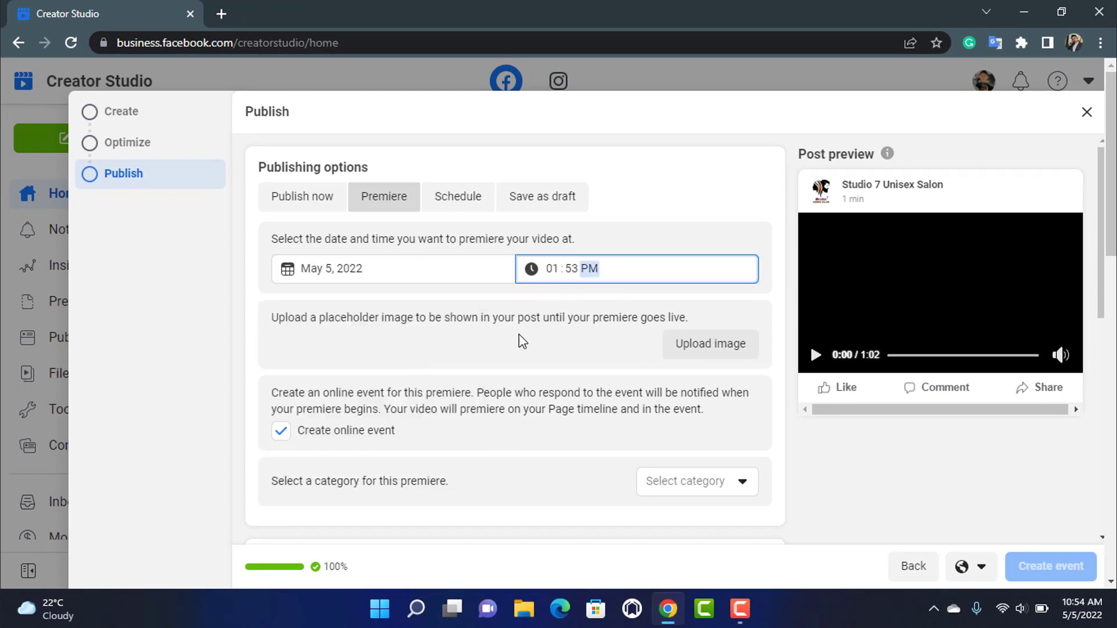
mouse_move(399, 367)
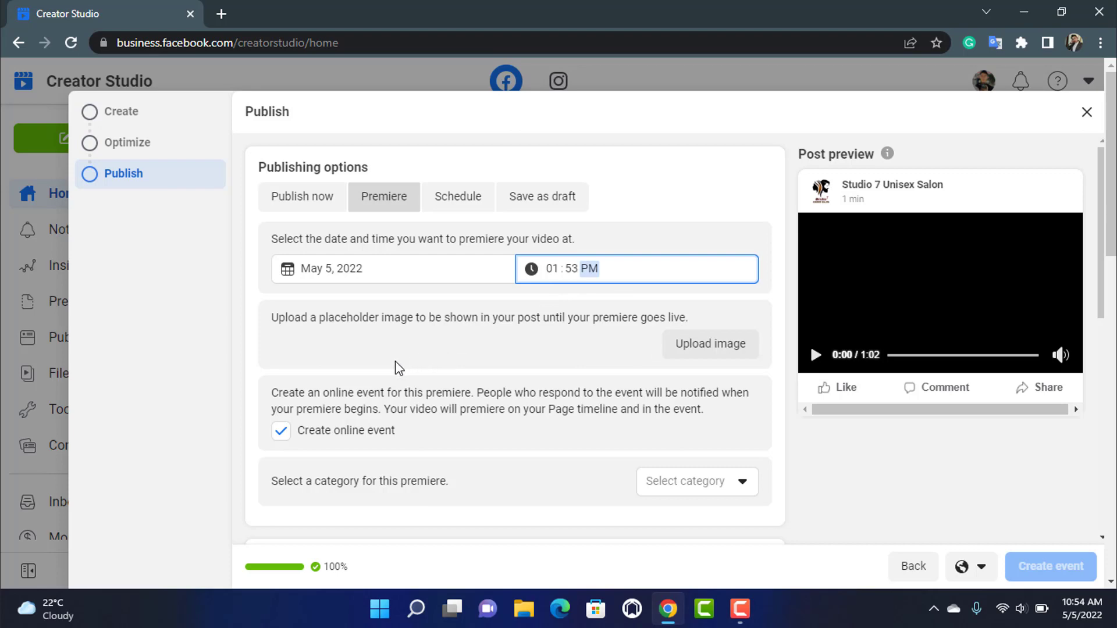
scroll("down", 3)
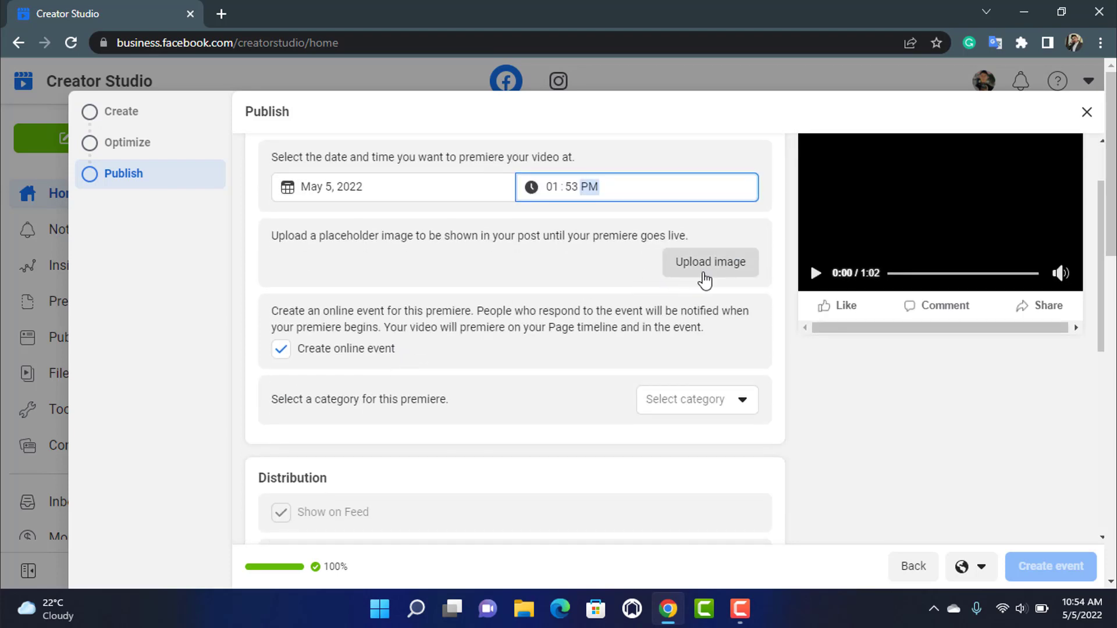
mouse_move(726, 271)
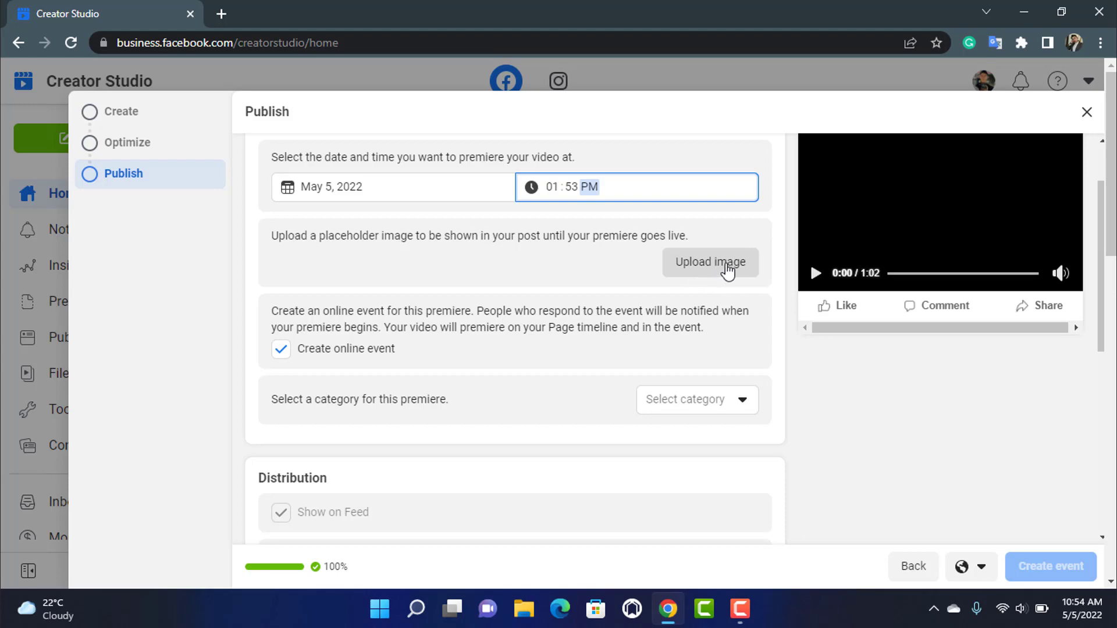
scroll("down", 3)
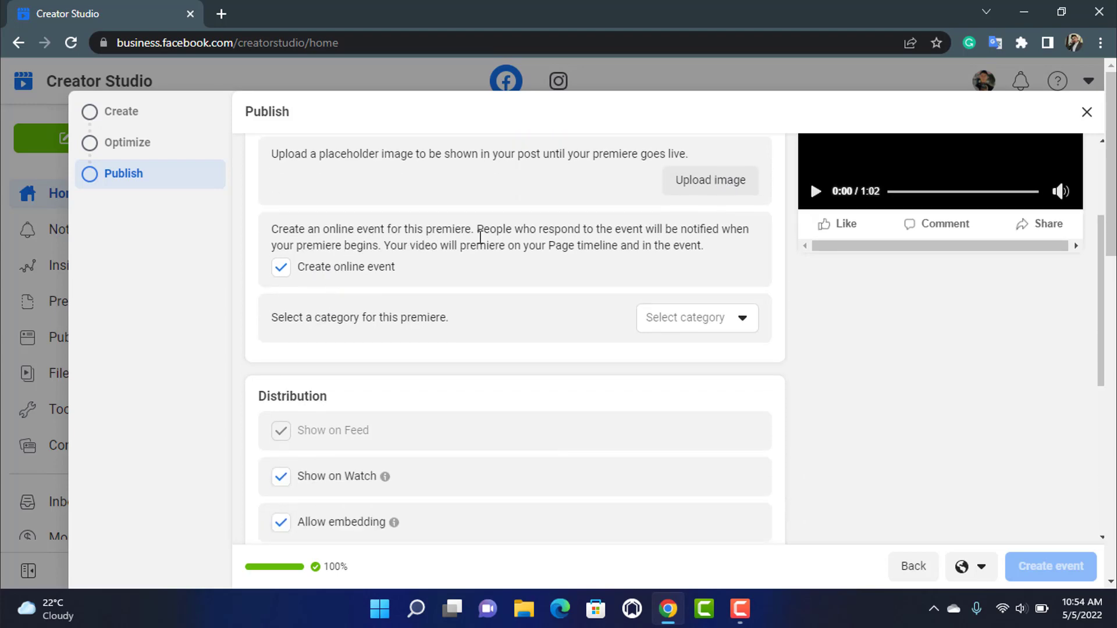
mouse_move(734, 253)
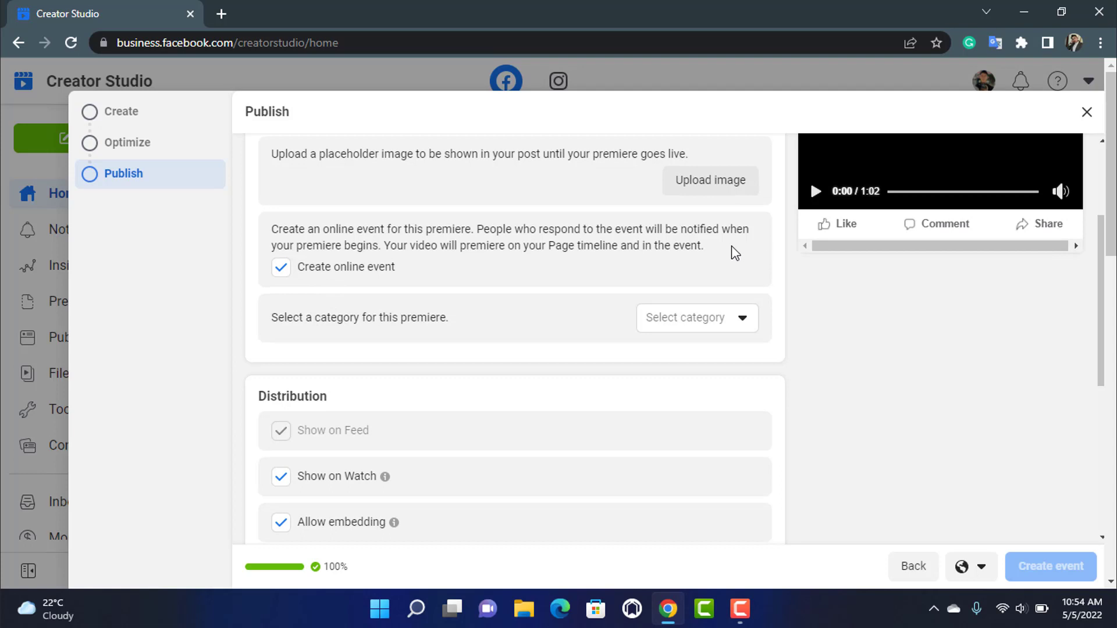
mouse_move(323, 266)
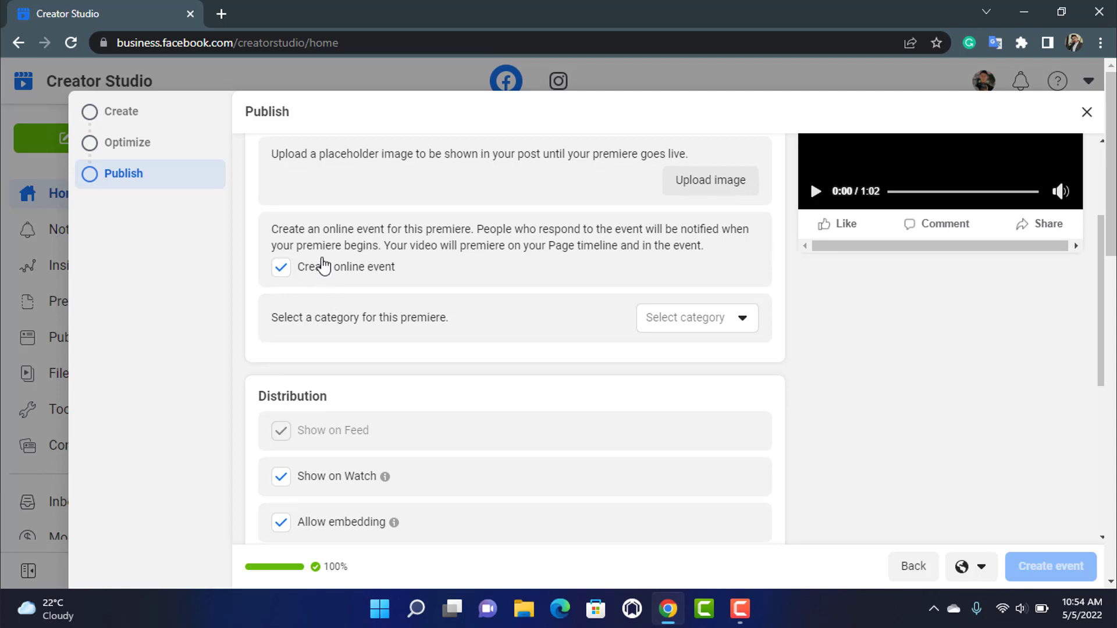
mouse_move(622, 269)
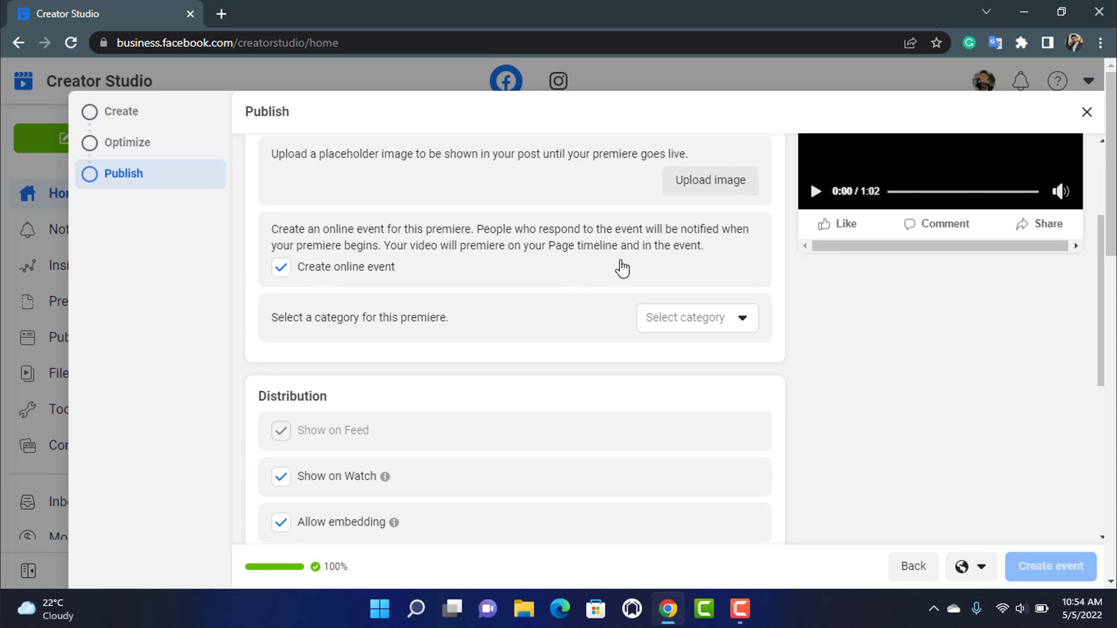
Step: Select Networking as the premiere category, leaving video embedding allowed
left_click(695, 317)
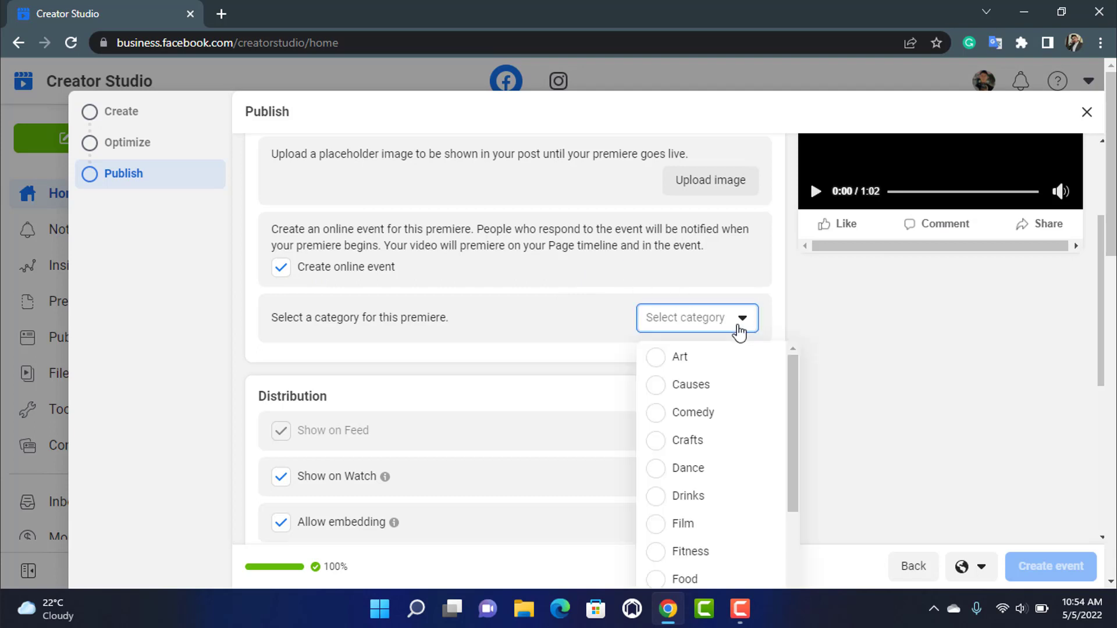
scroll("down", 3)
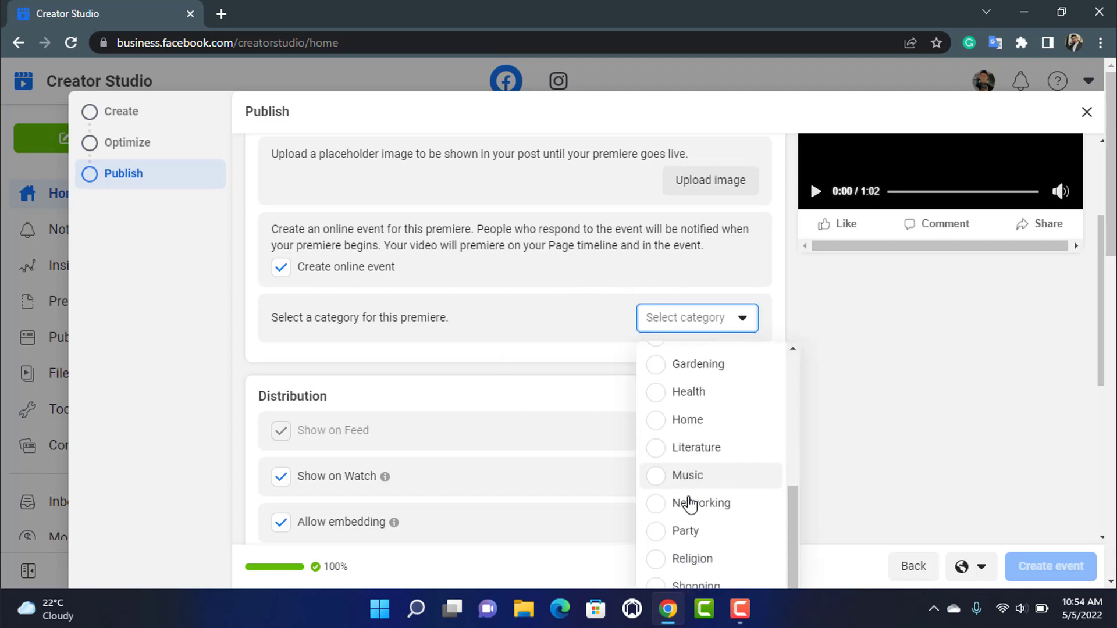
left_click(704, 502)
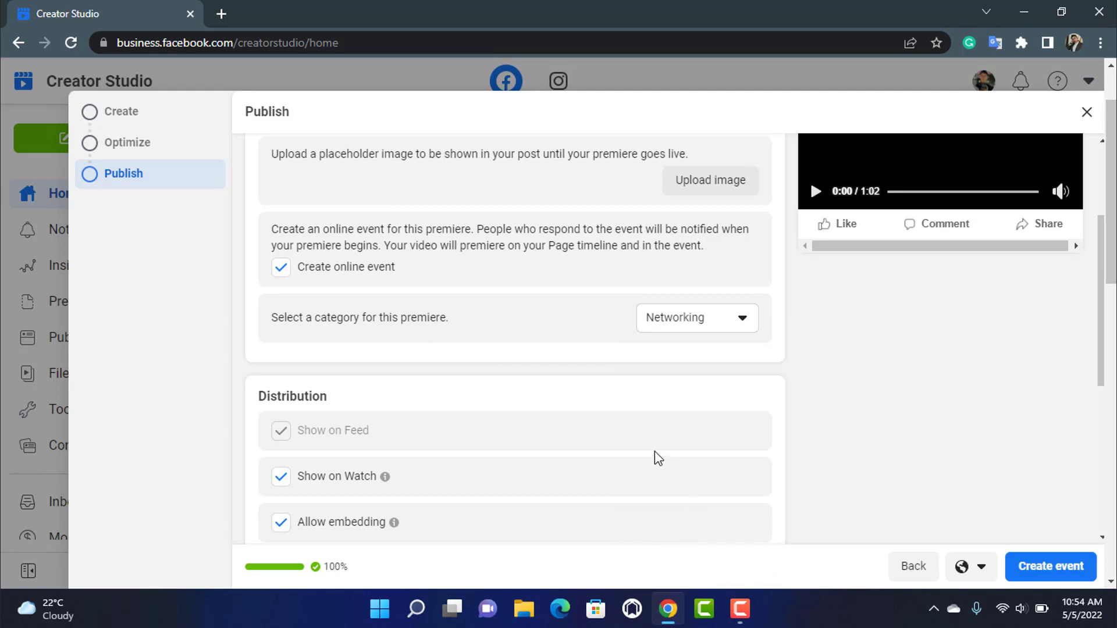
scroll("down", 3)
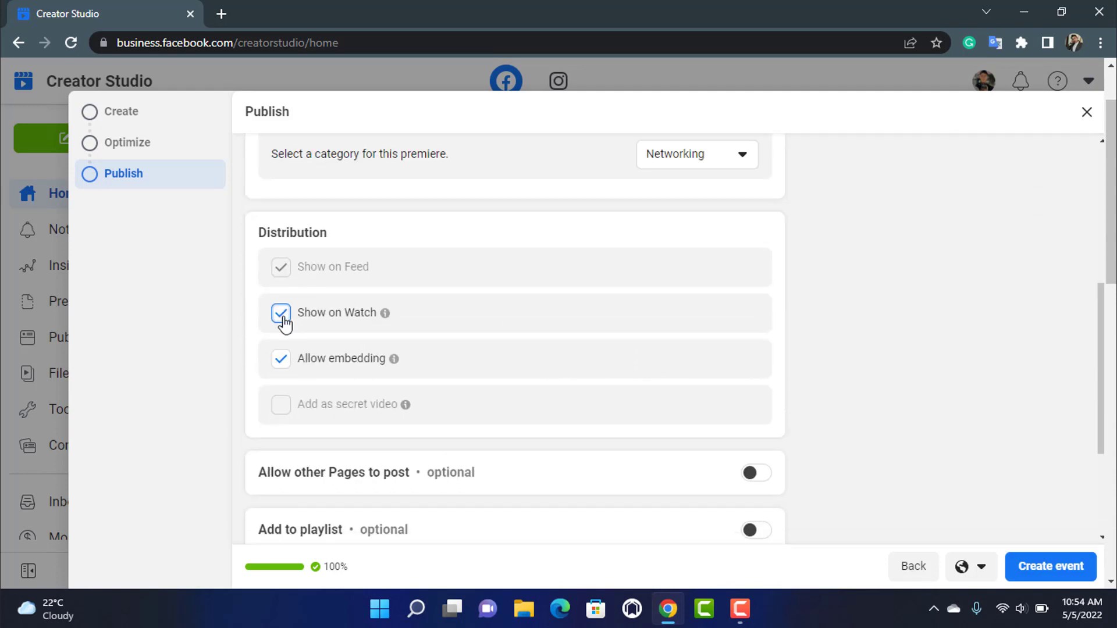
left_click(280, 358)
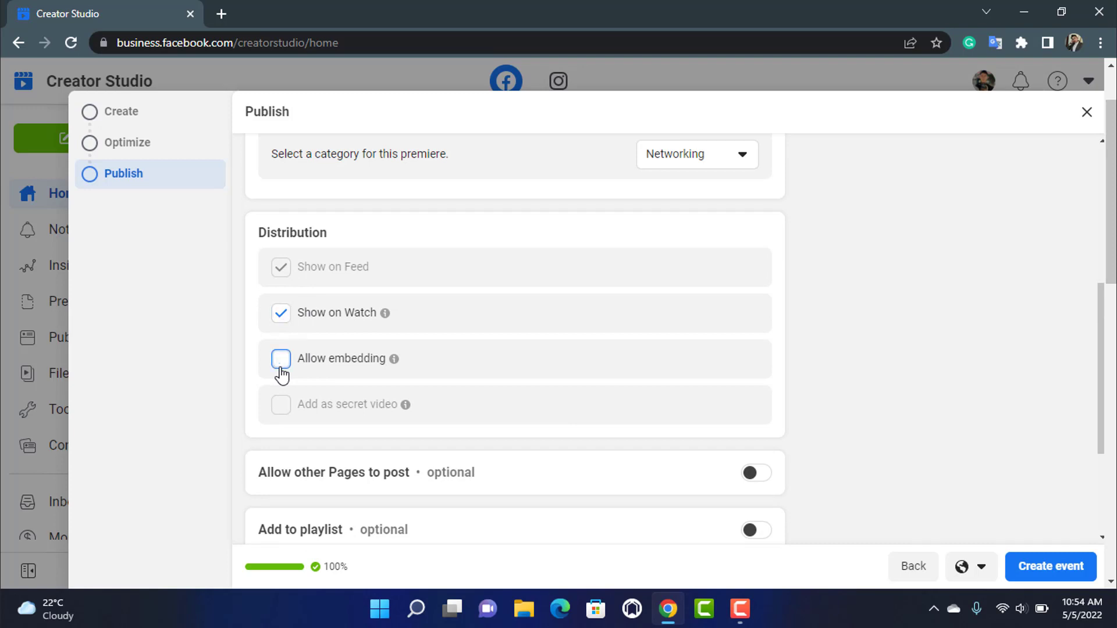
left_click(280, 358)
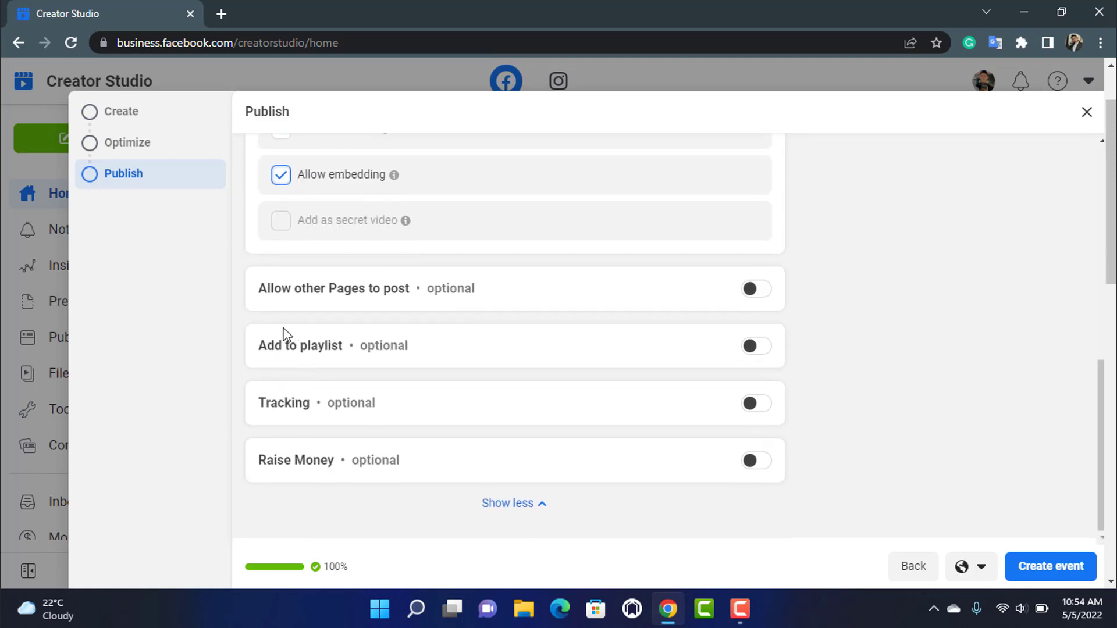
mouse_move(634, 286)
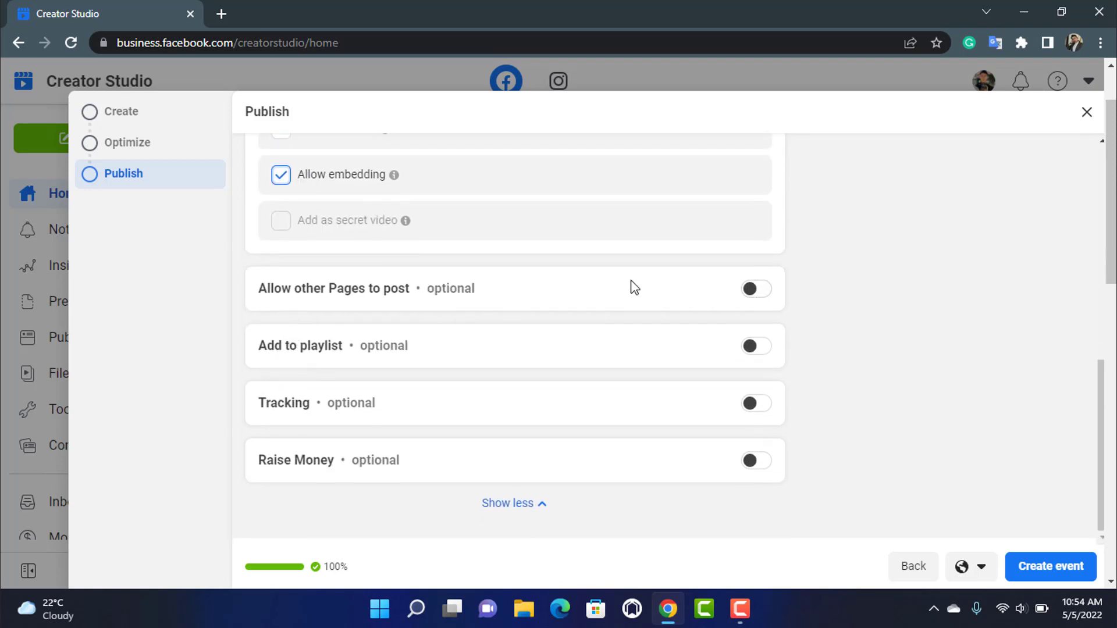
mouse_move(403, 340)
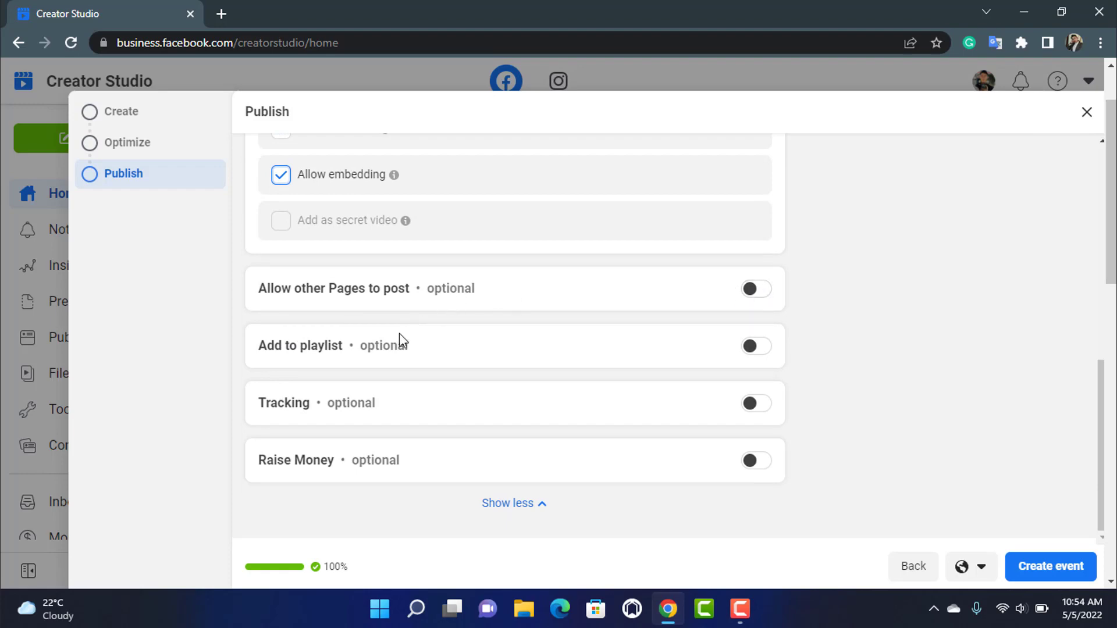
mouse_move(378, 460)
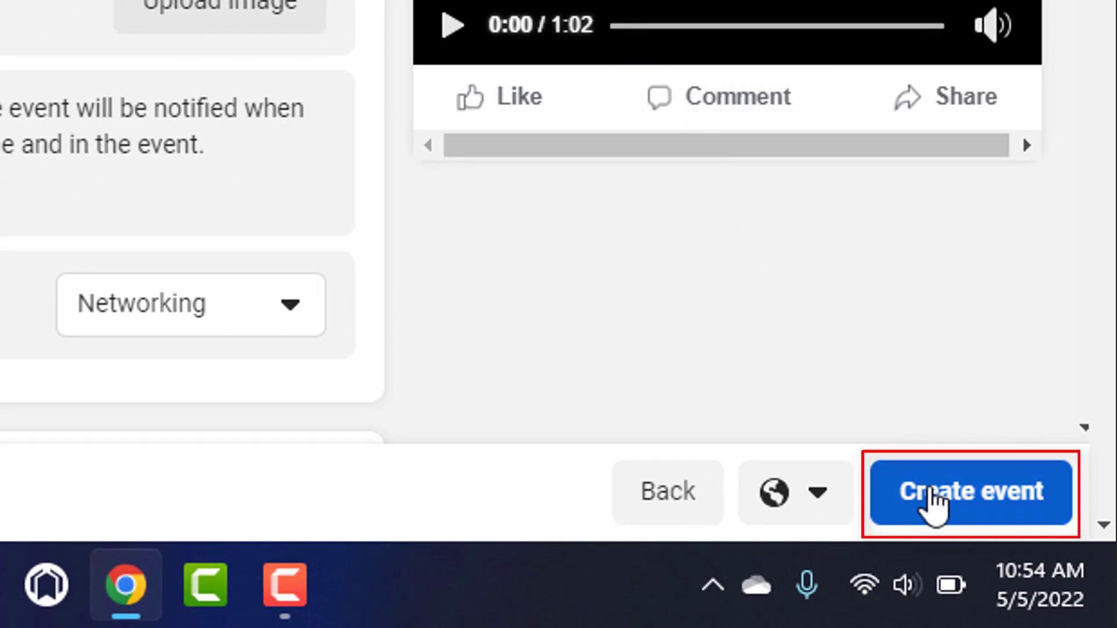
Step: Create the premiere event and get the 'Premiere scheduled' confirmation for '123 Example'
left_click(969, 492)
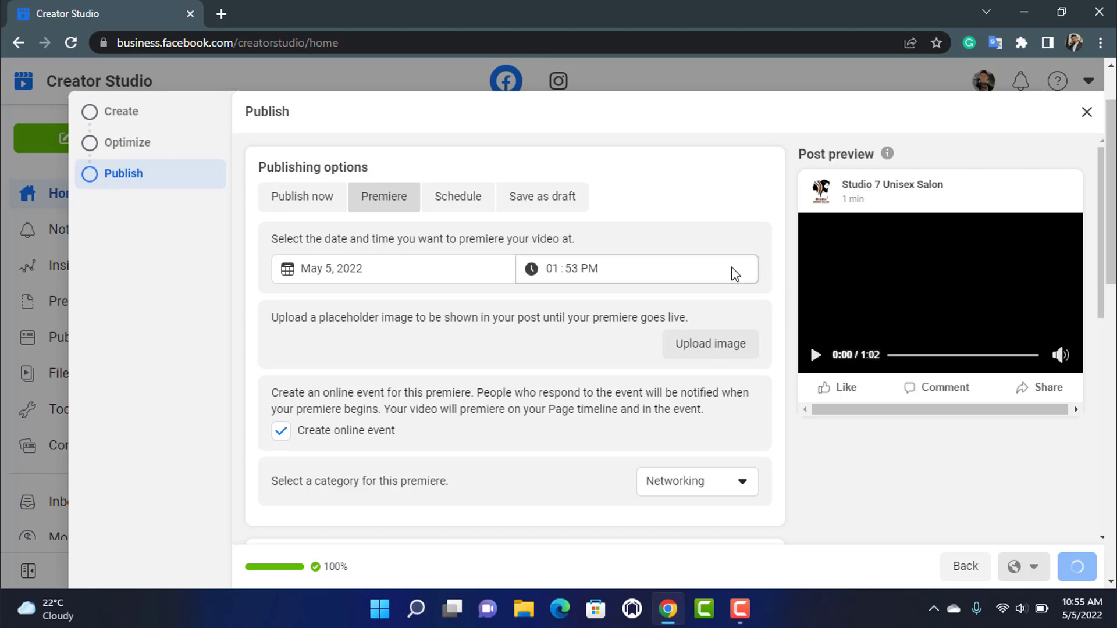
left_click(1076, 566)
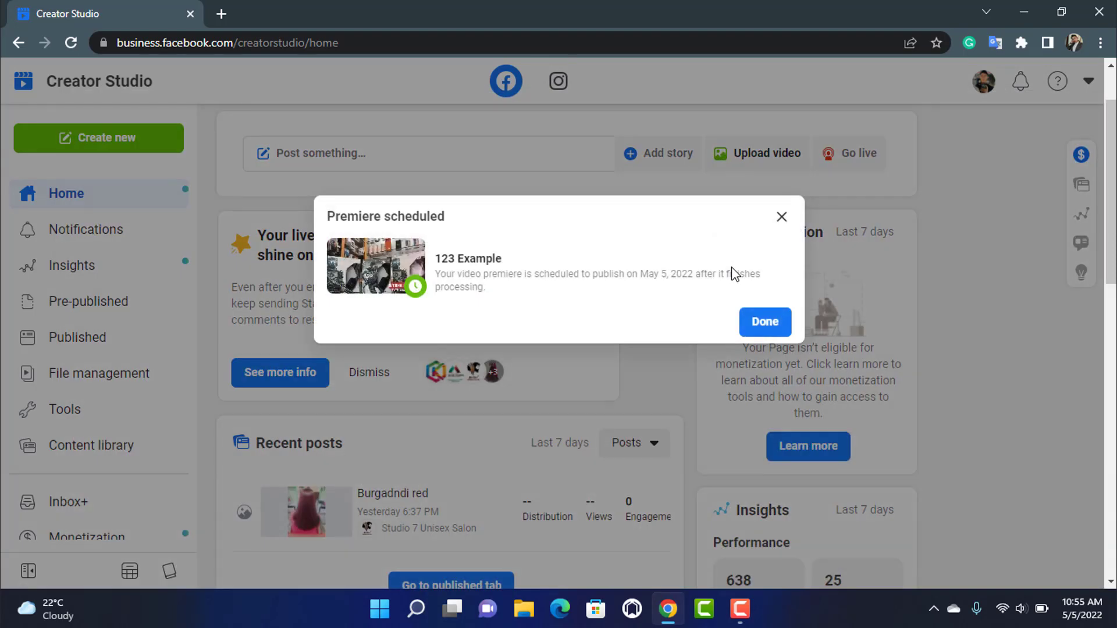